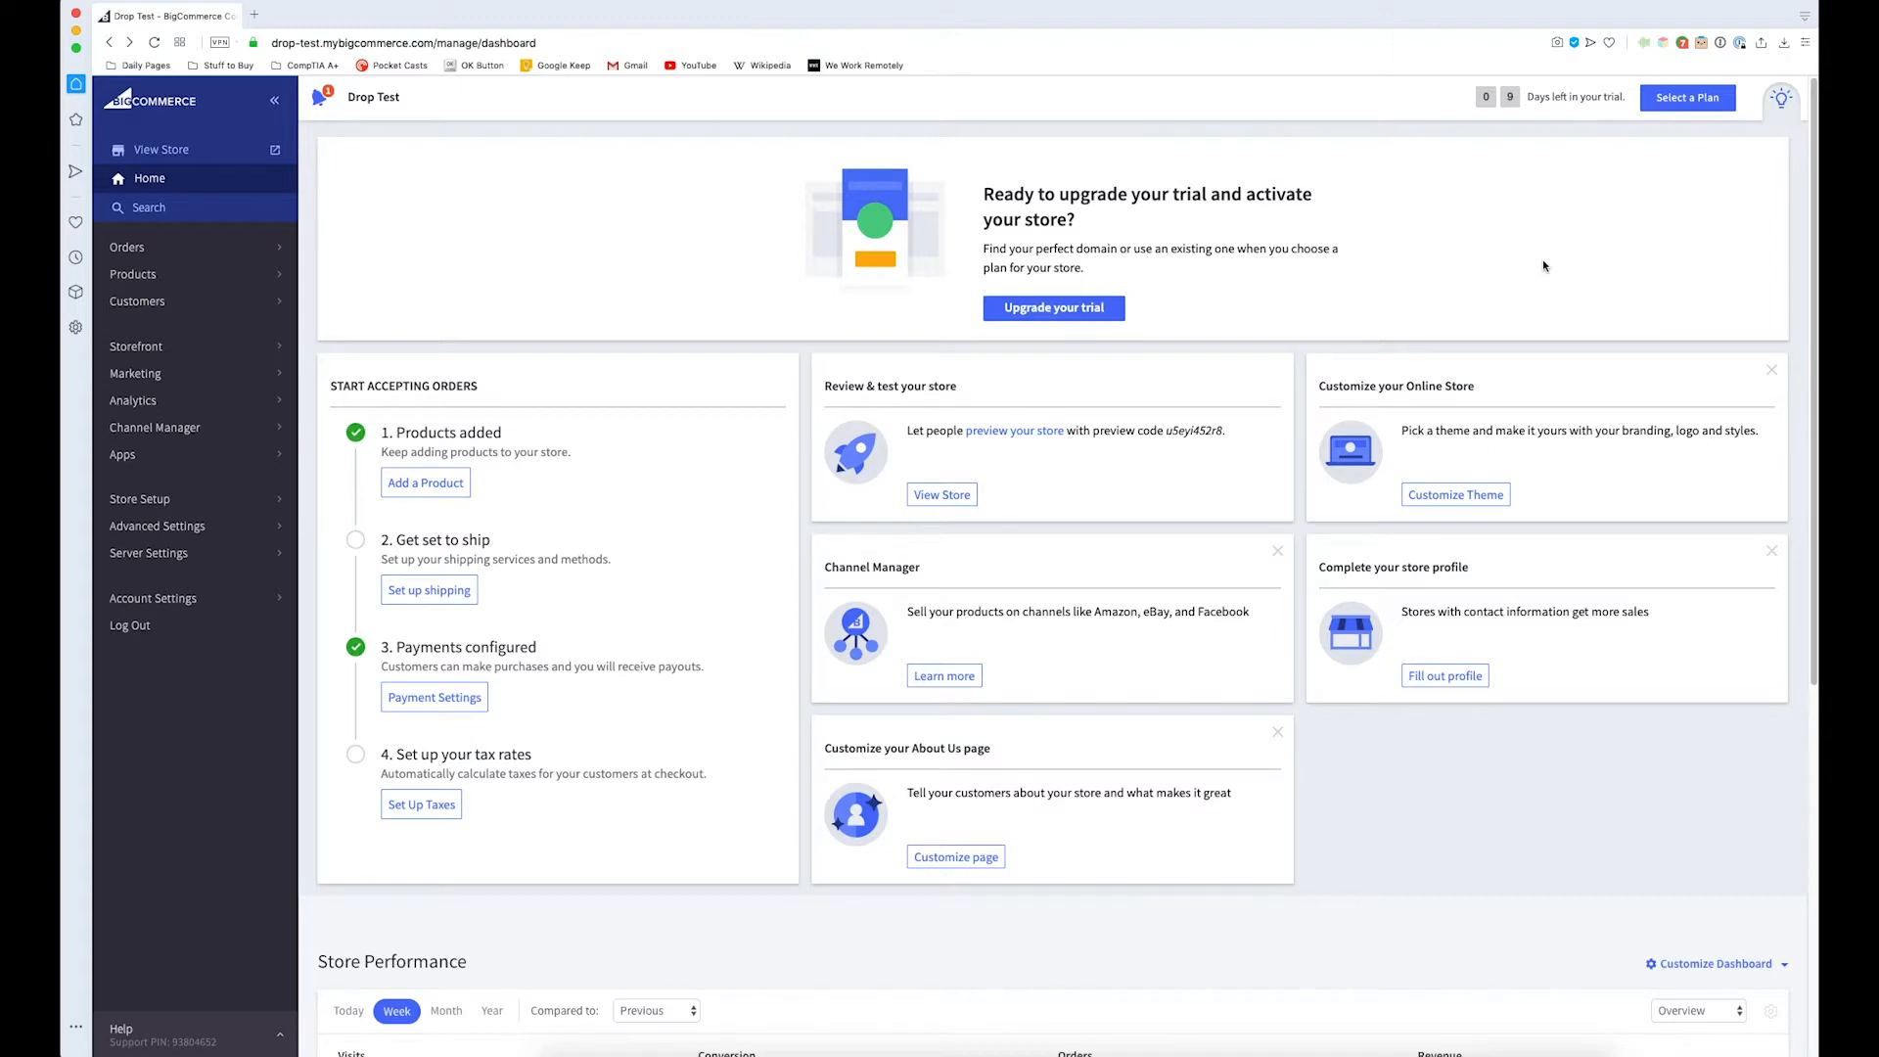
pyautogui.moveTo(762, 348)
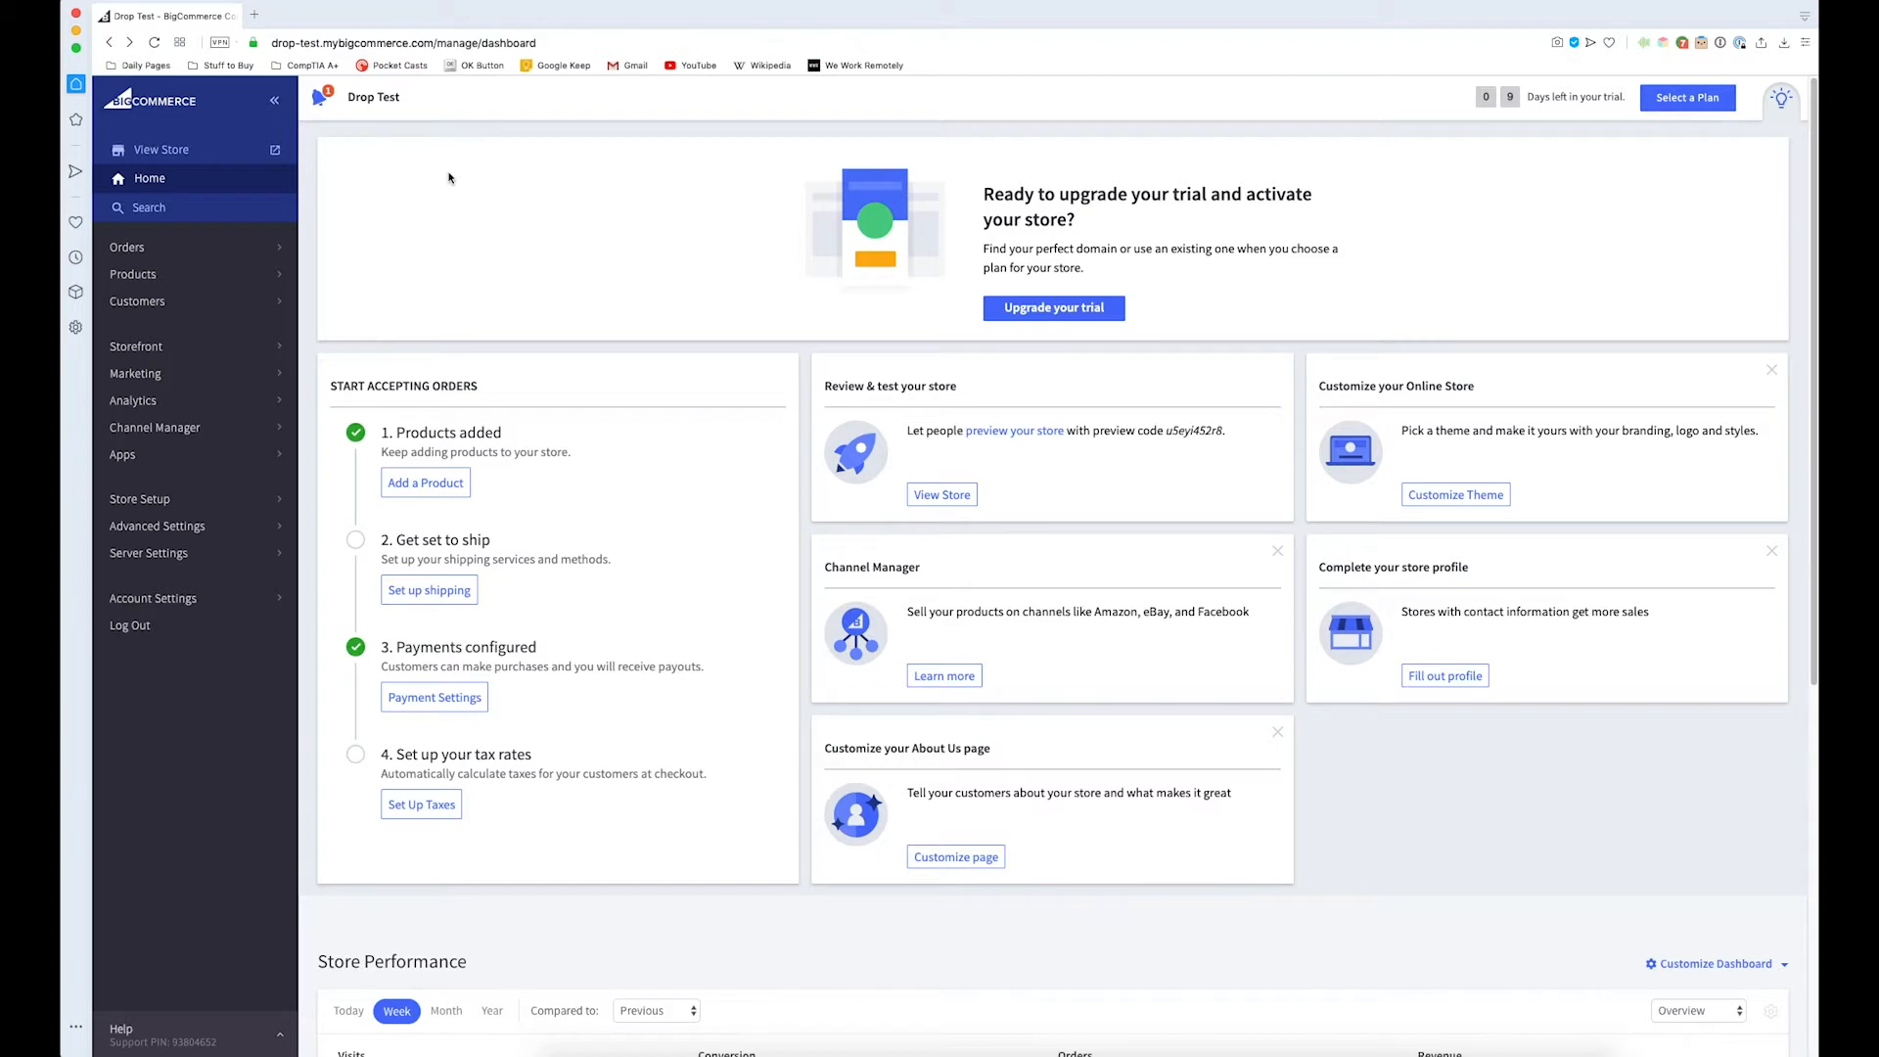
pyautogui.moveTo(455, 228)
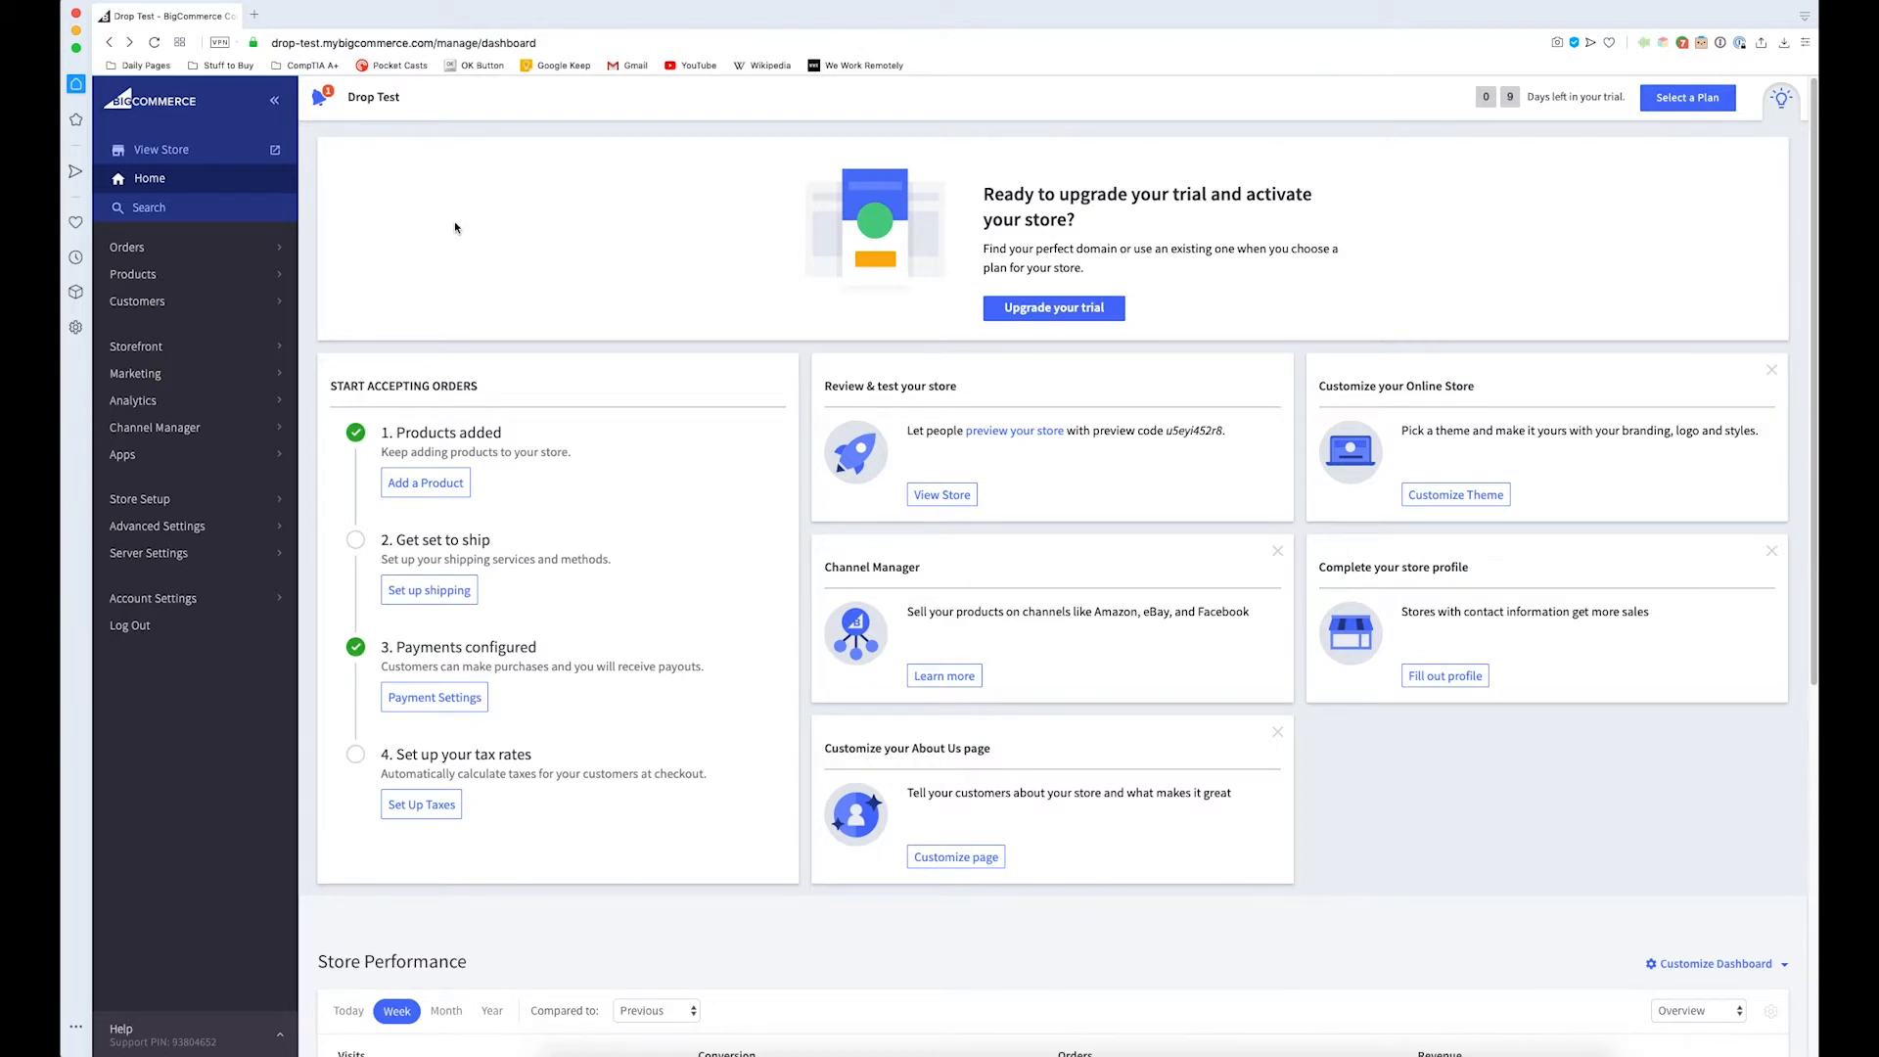
# - Expand Store Setup in the sidebar to reveal Payments, Shipping and Tax
pyautogui.click(139, 498)
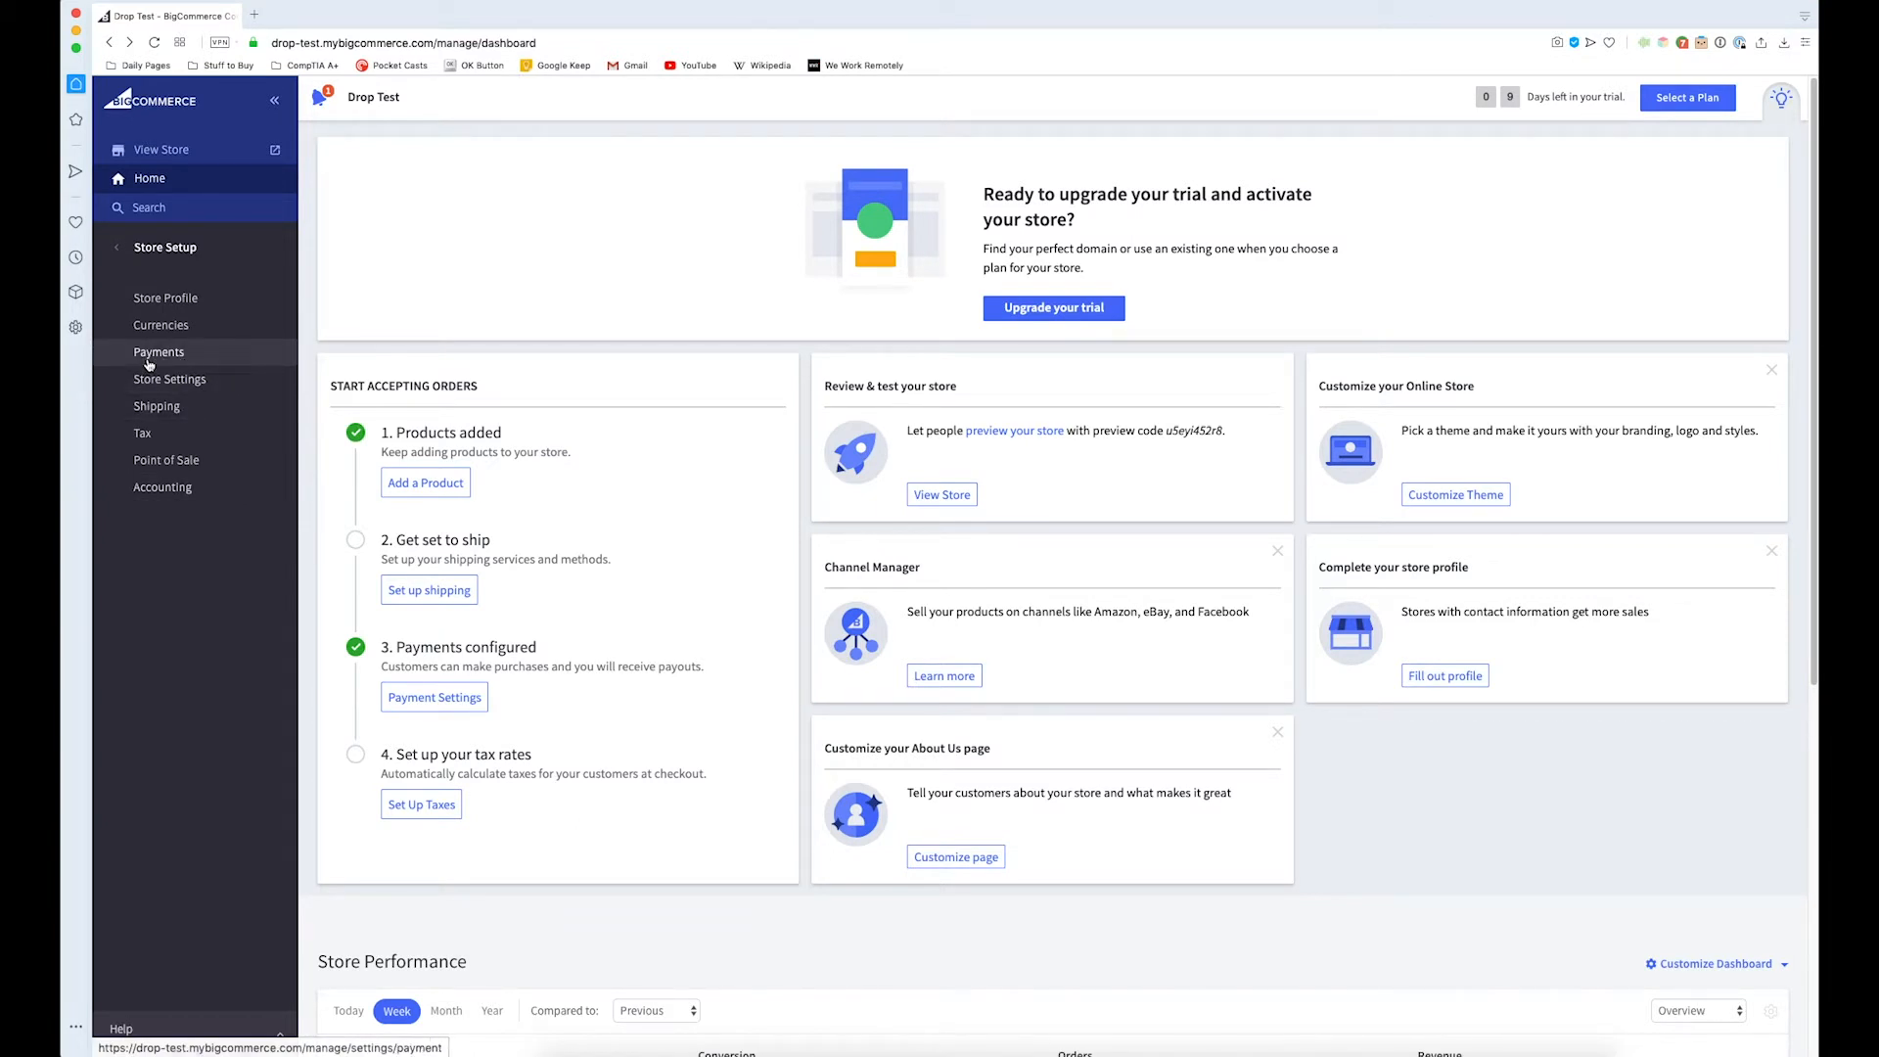
# - Open Payments and switch on the Accept PayPal toggle
pyautogui.click(160, 351)
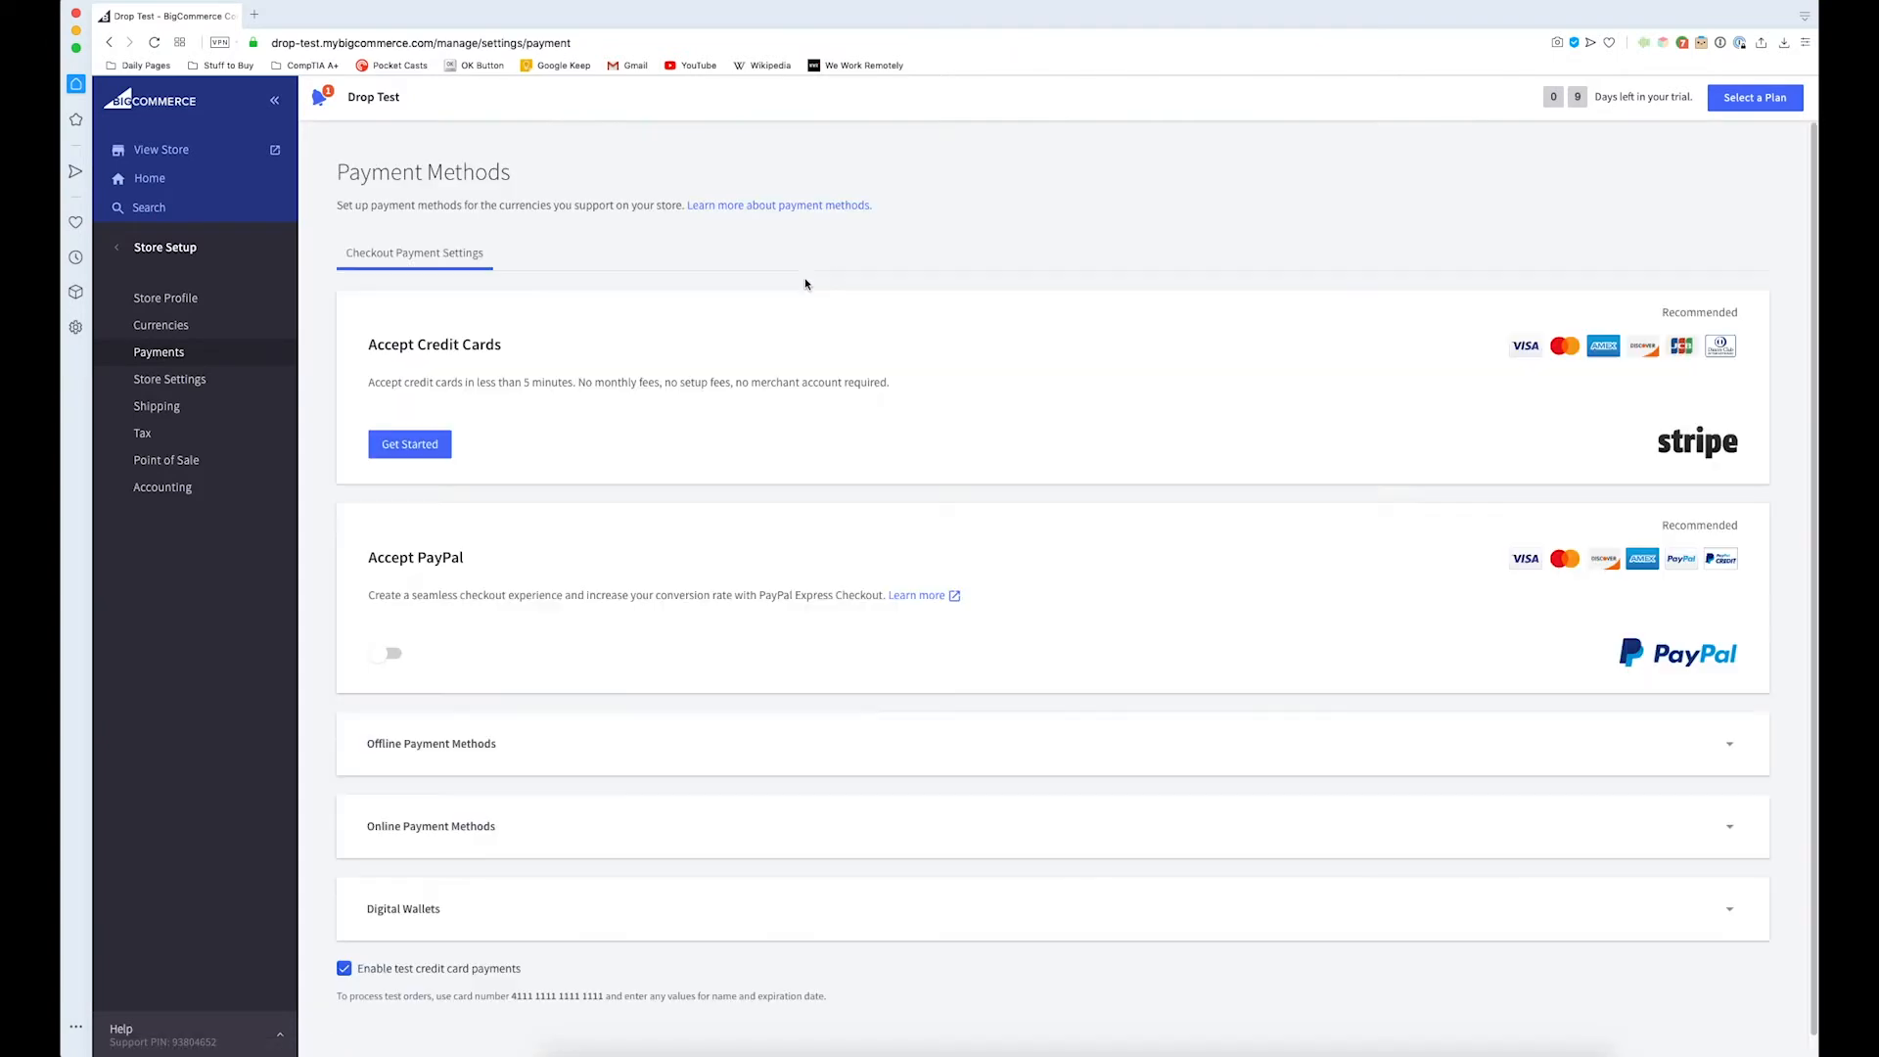
pyautogui.moveTo(820, 437)
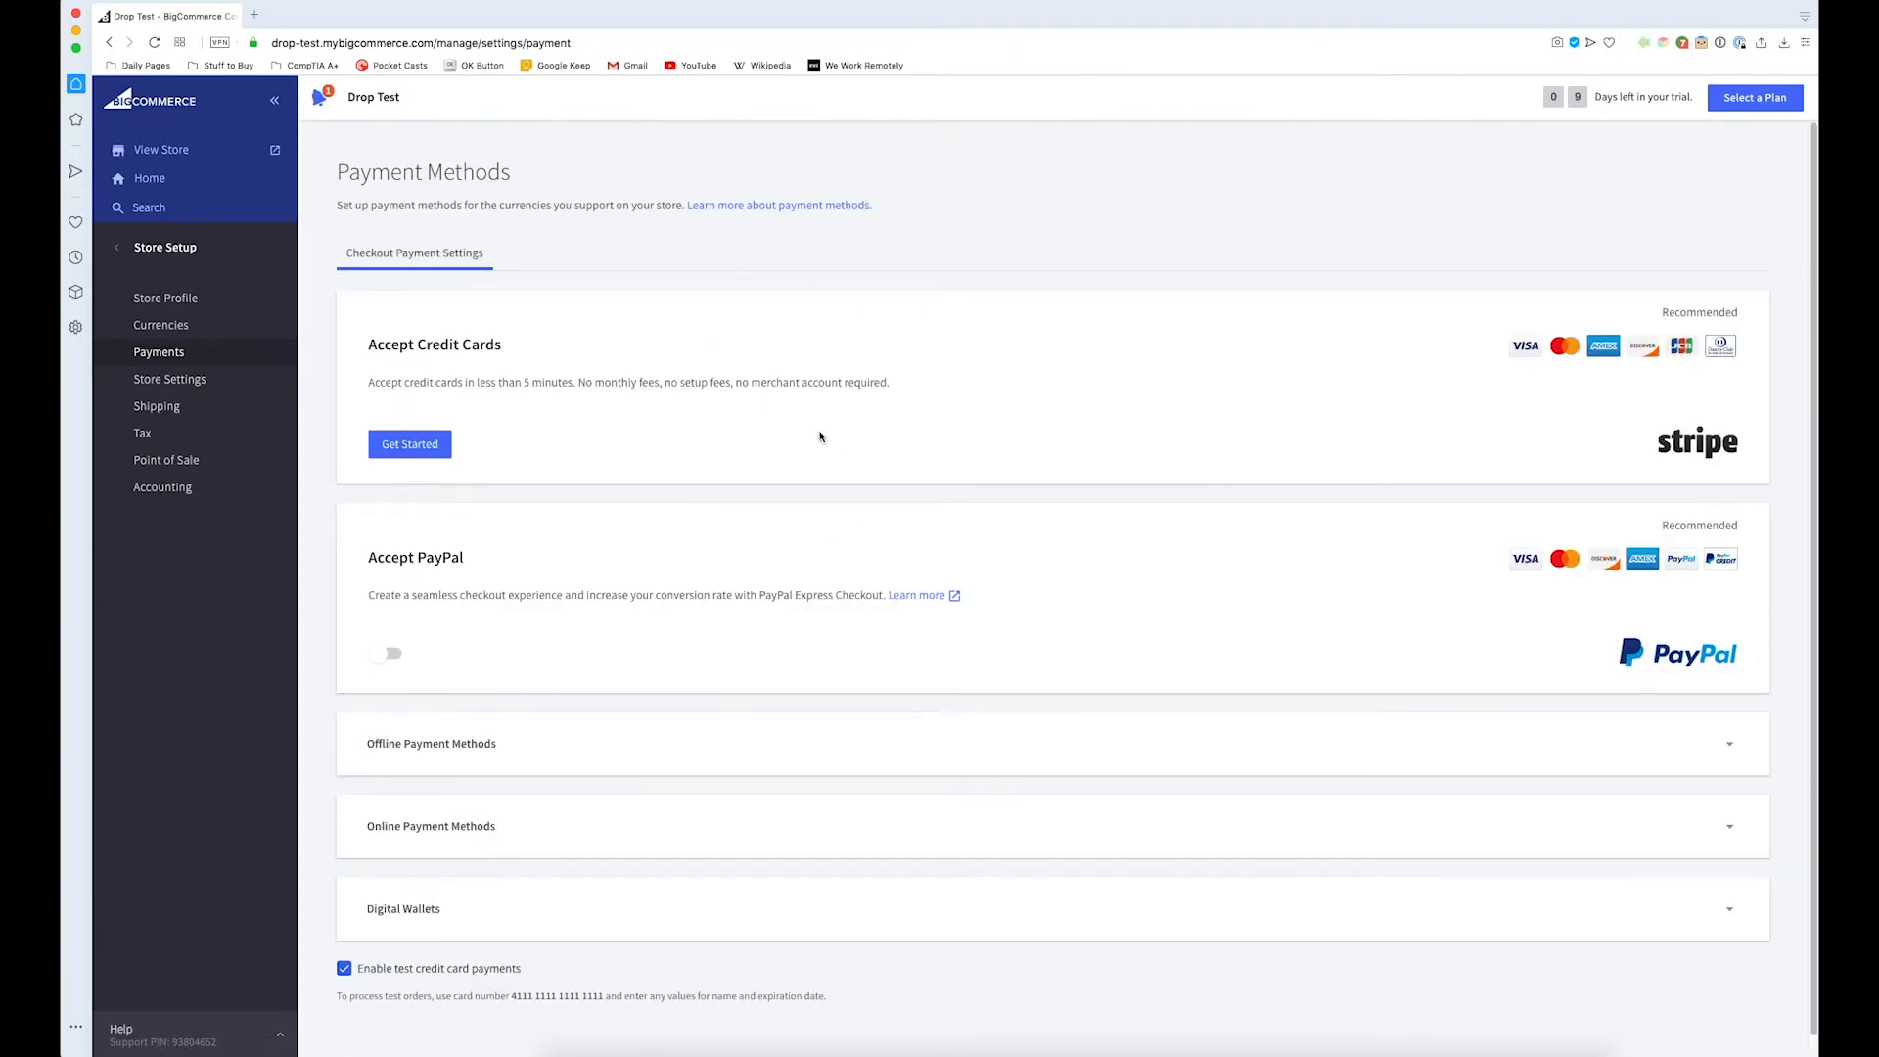
pyautogui.moveTo(760, 370)
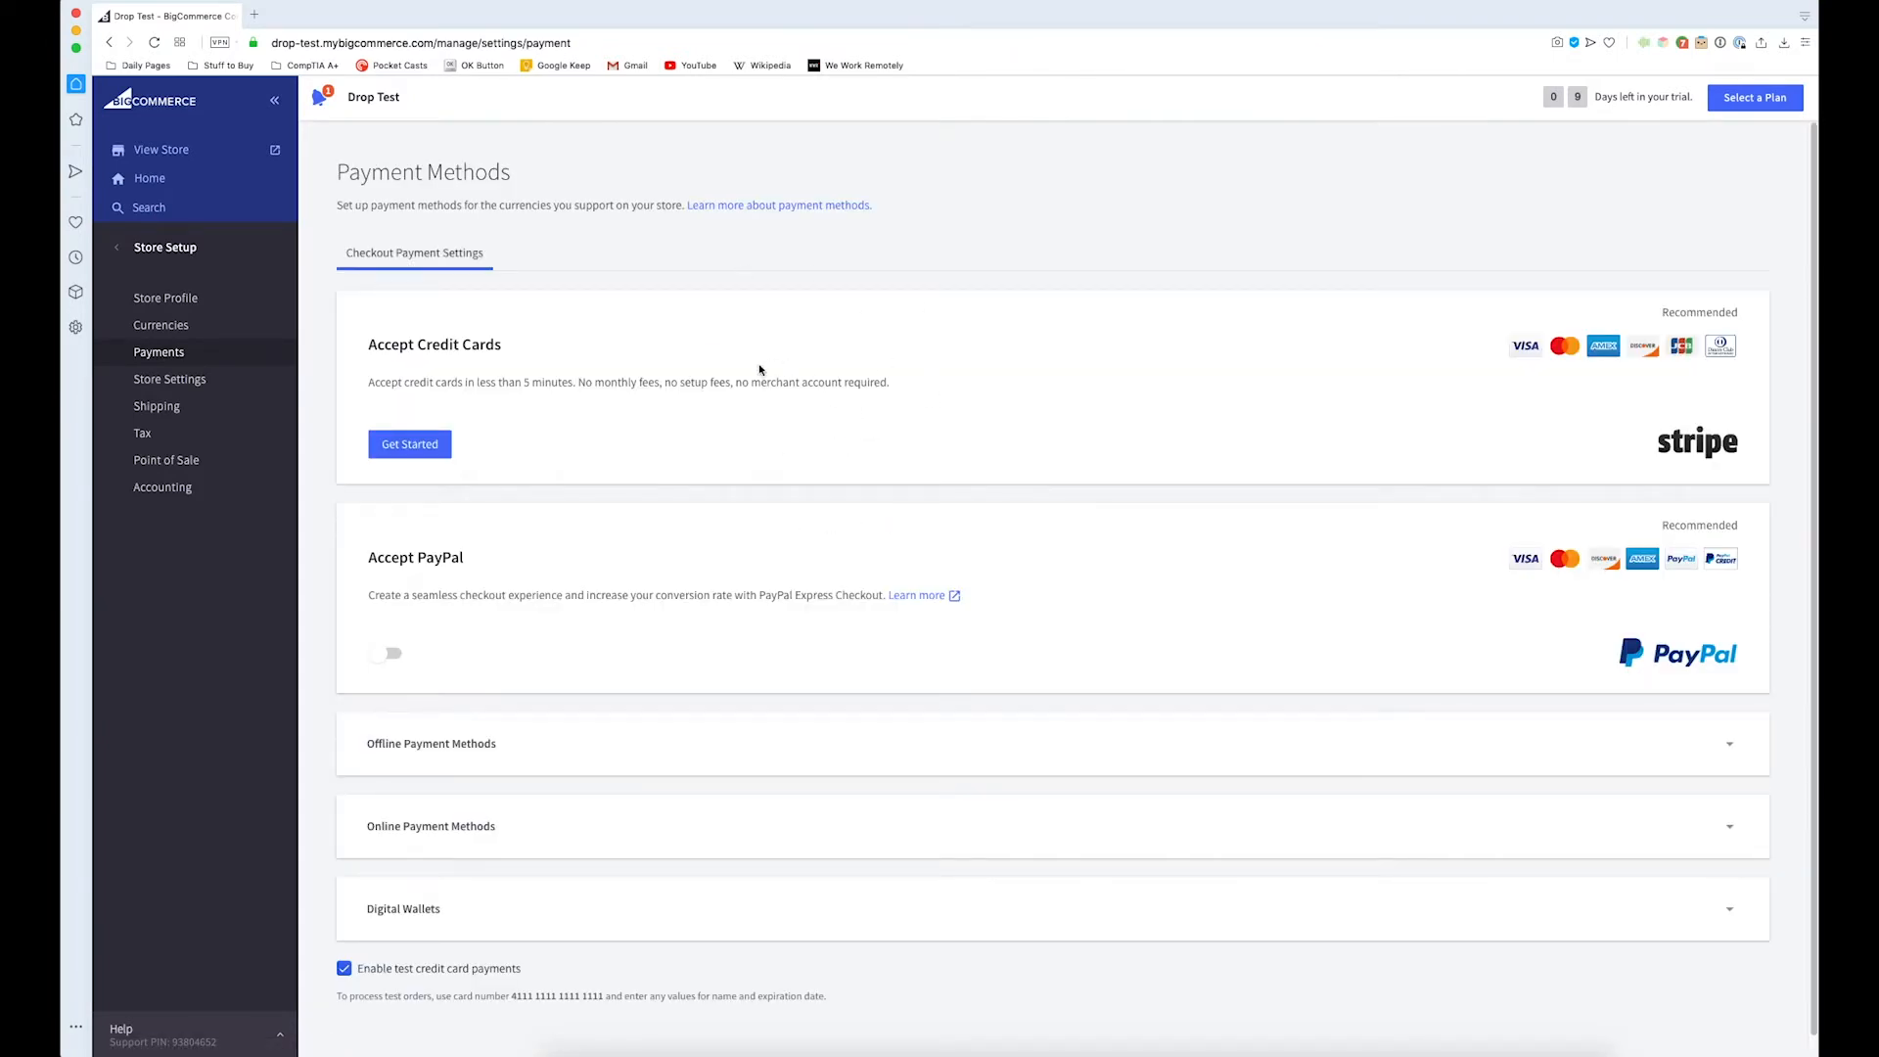
pyautogui.moveTo(840, 495)
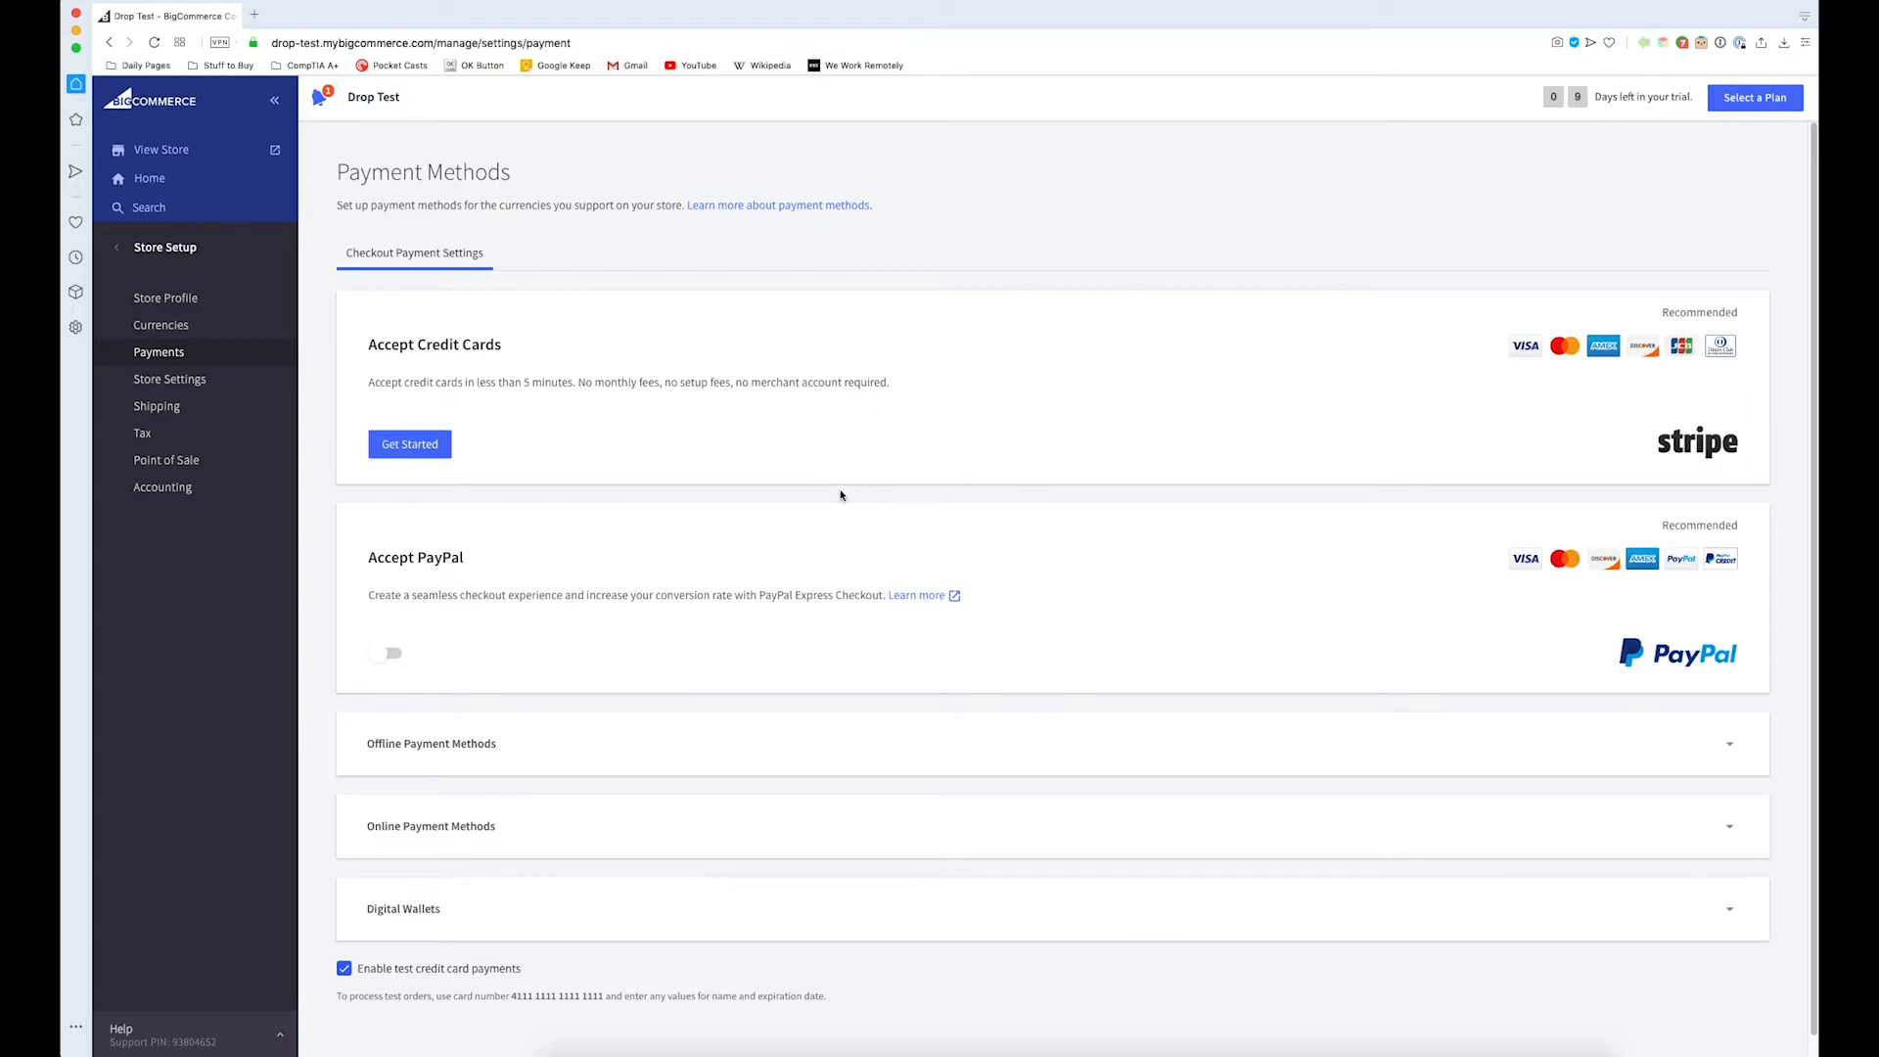
pyautogui.moveTo(367, 556)
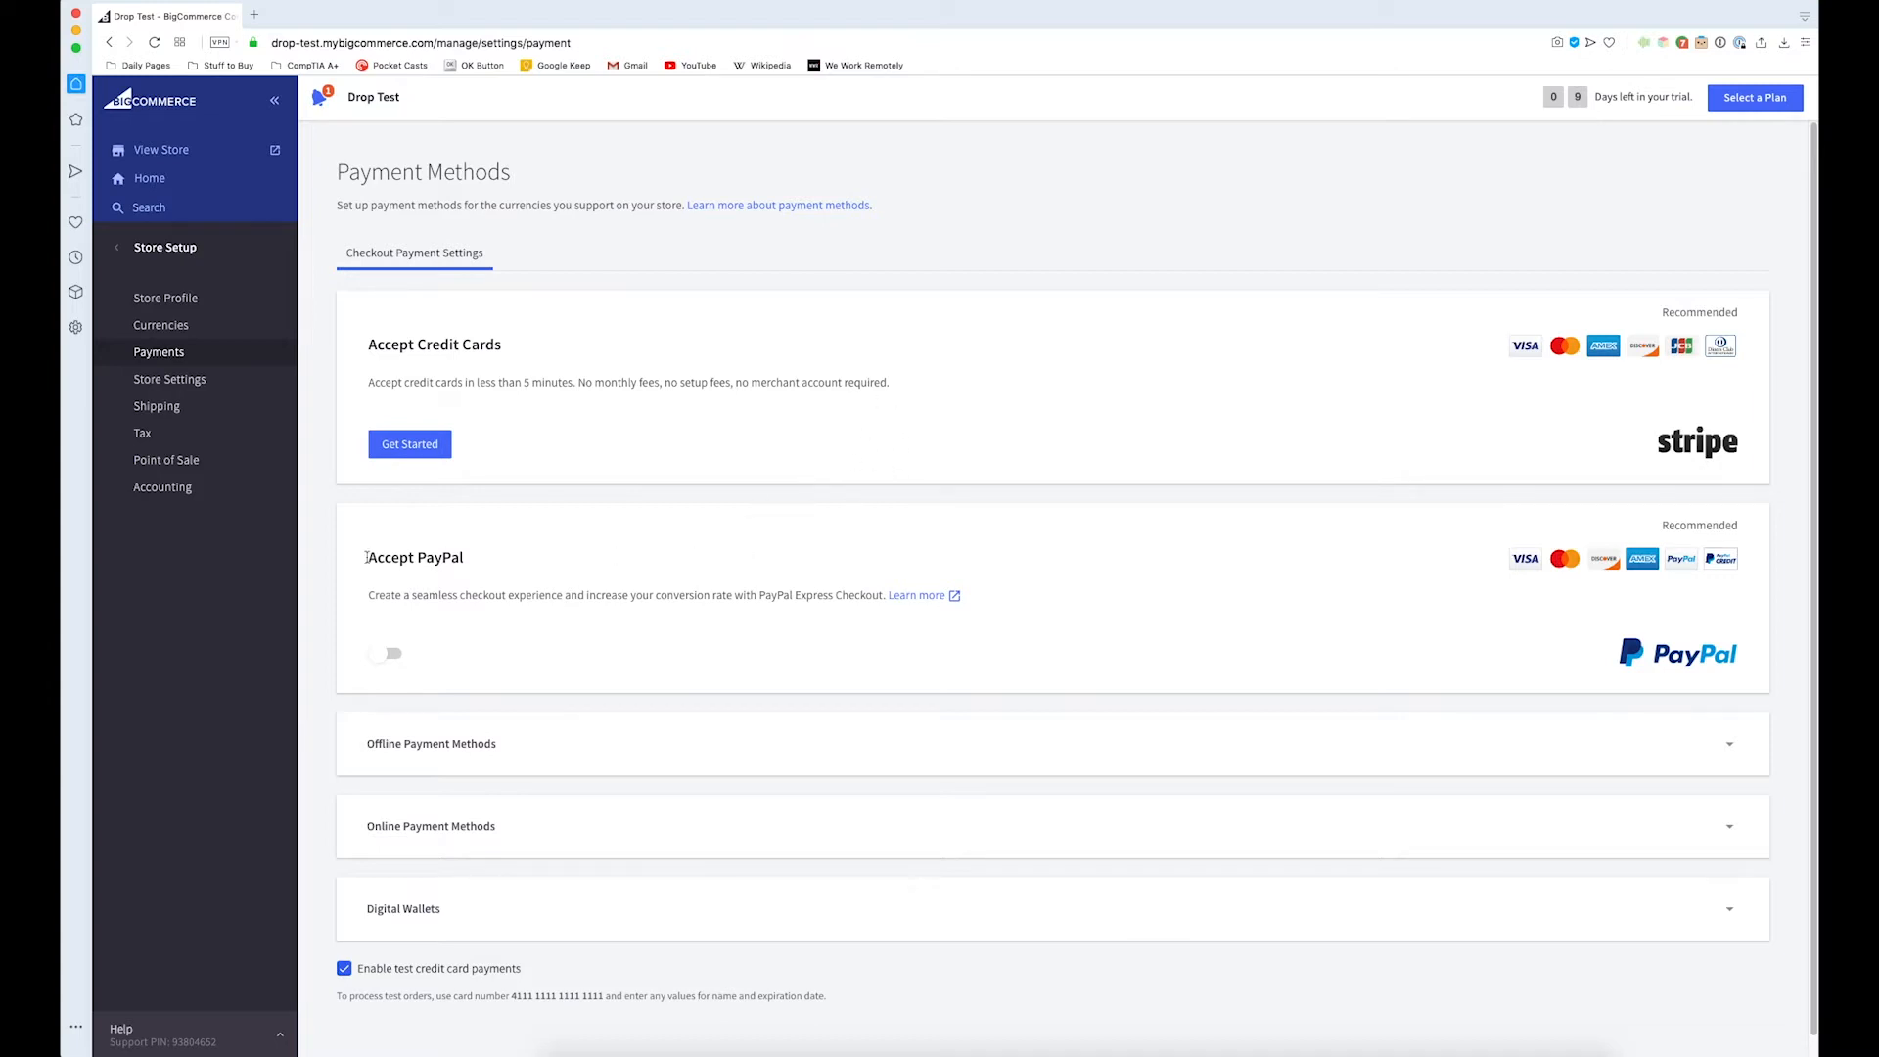
pyautogui.moveTo(416, 576)
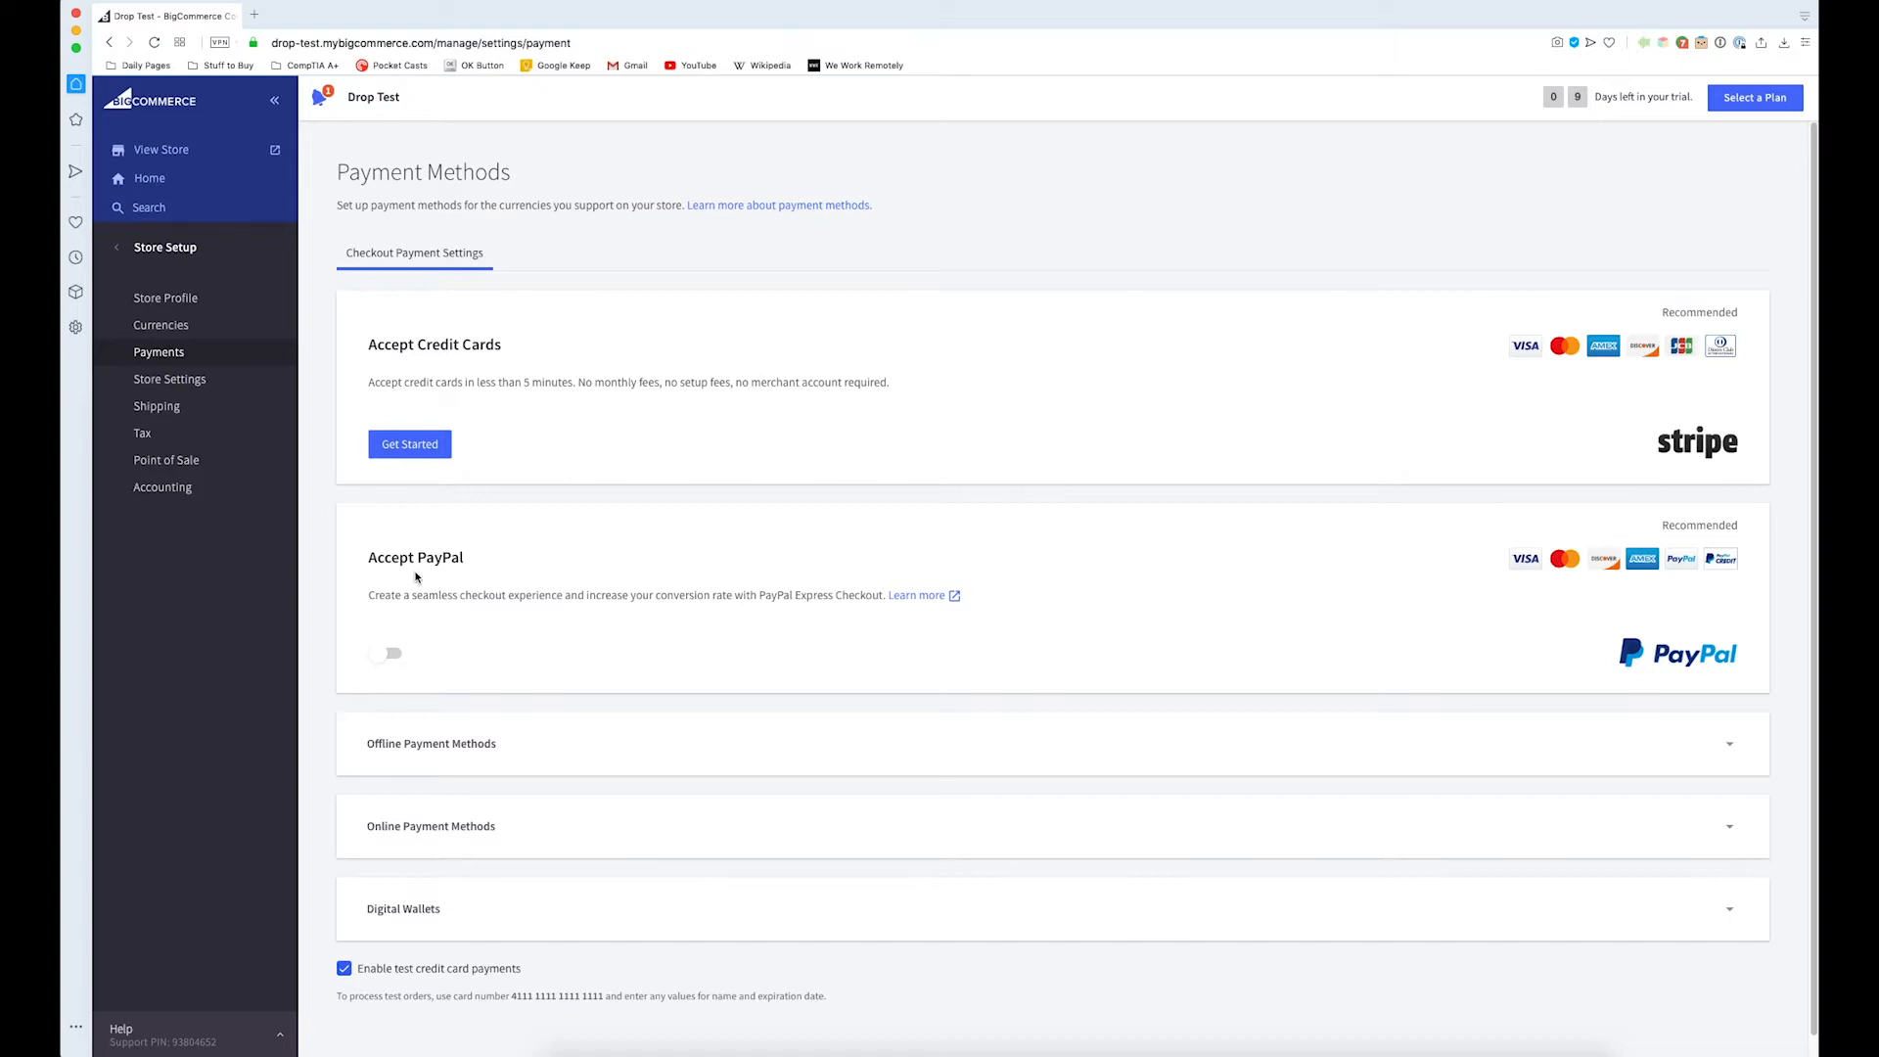
pyautogui.moveTo(401, 663)
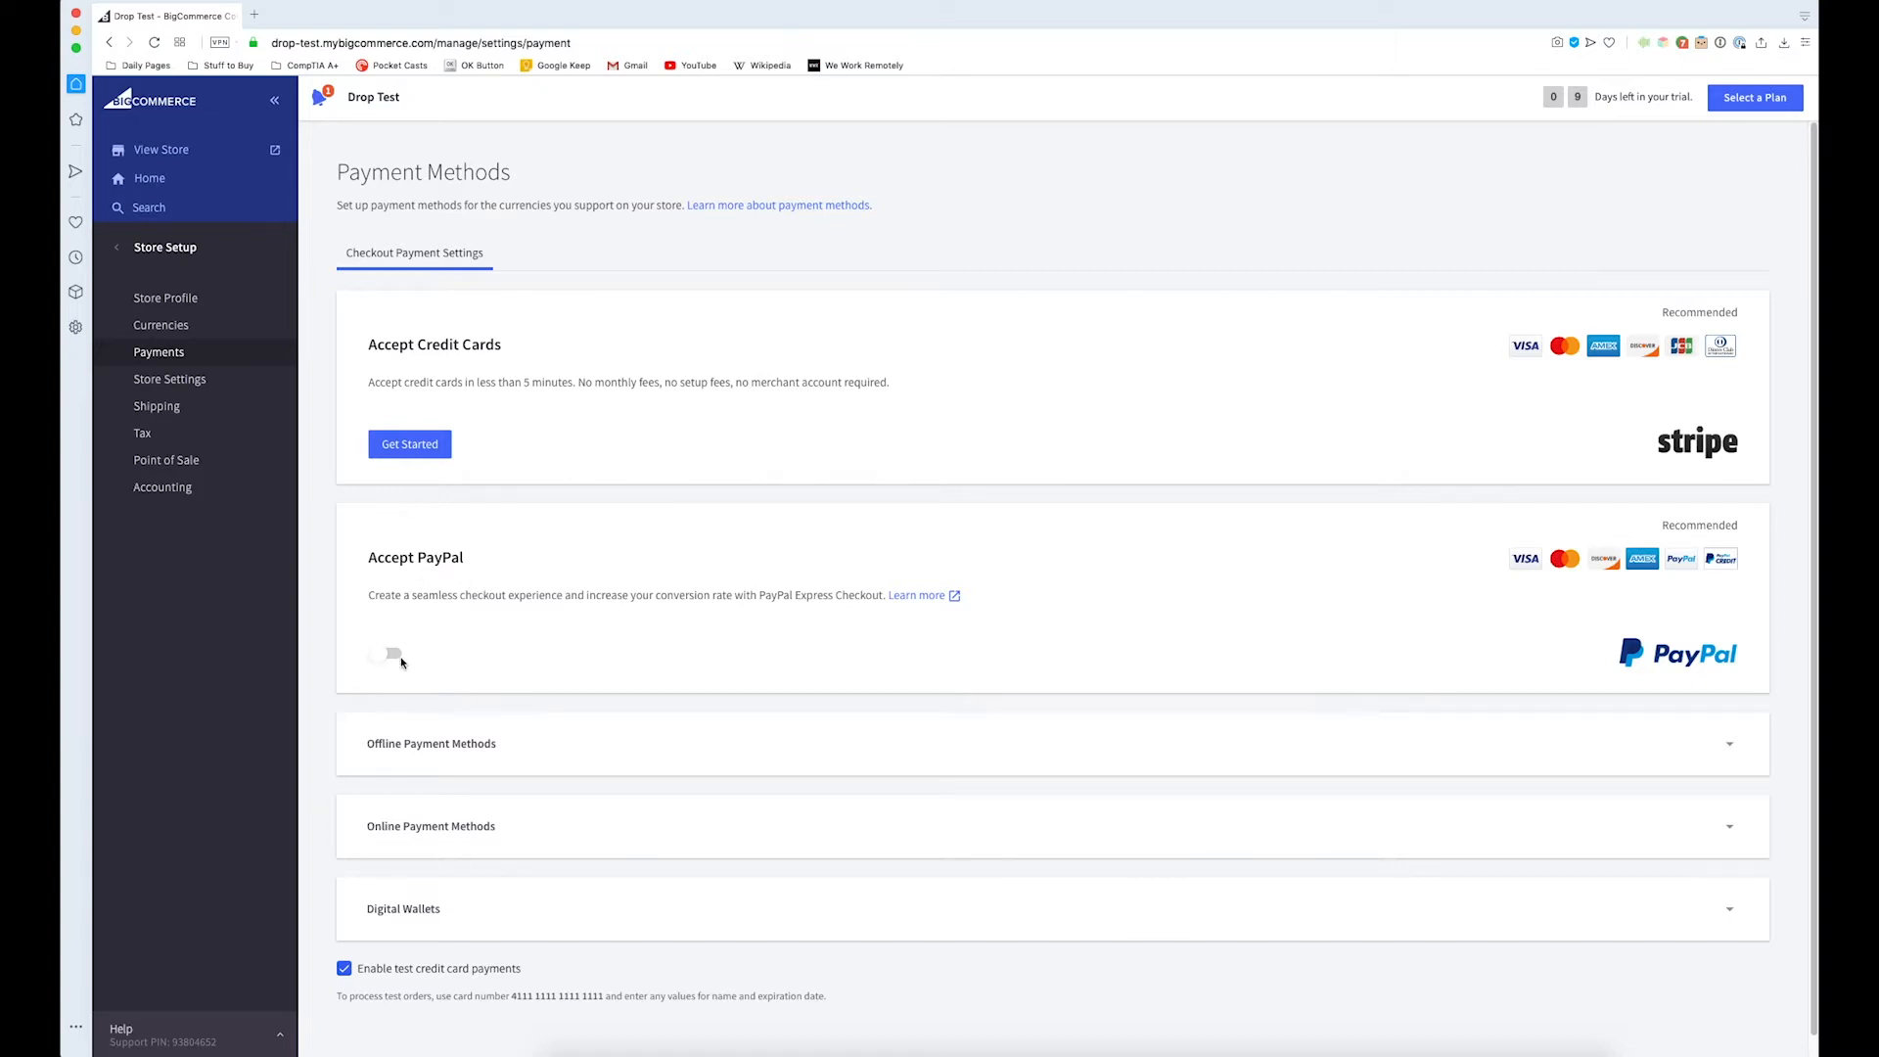
pyautogui.click(384, 652)
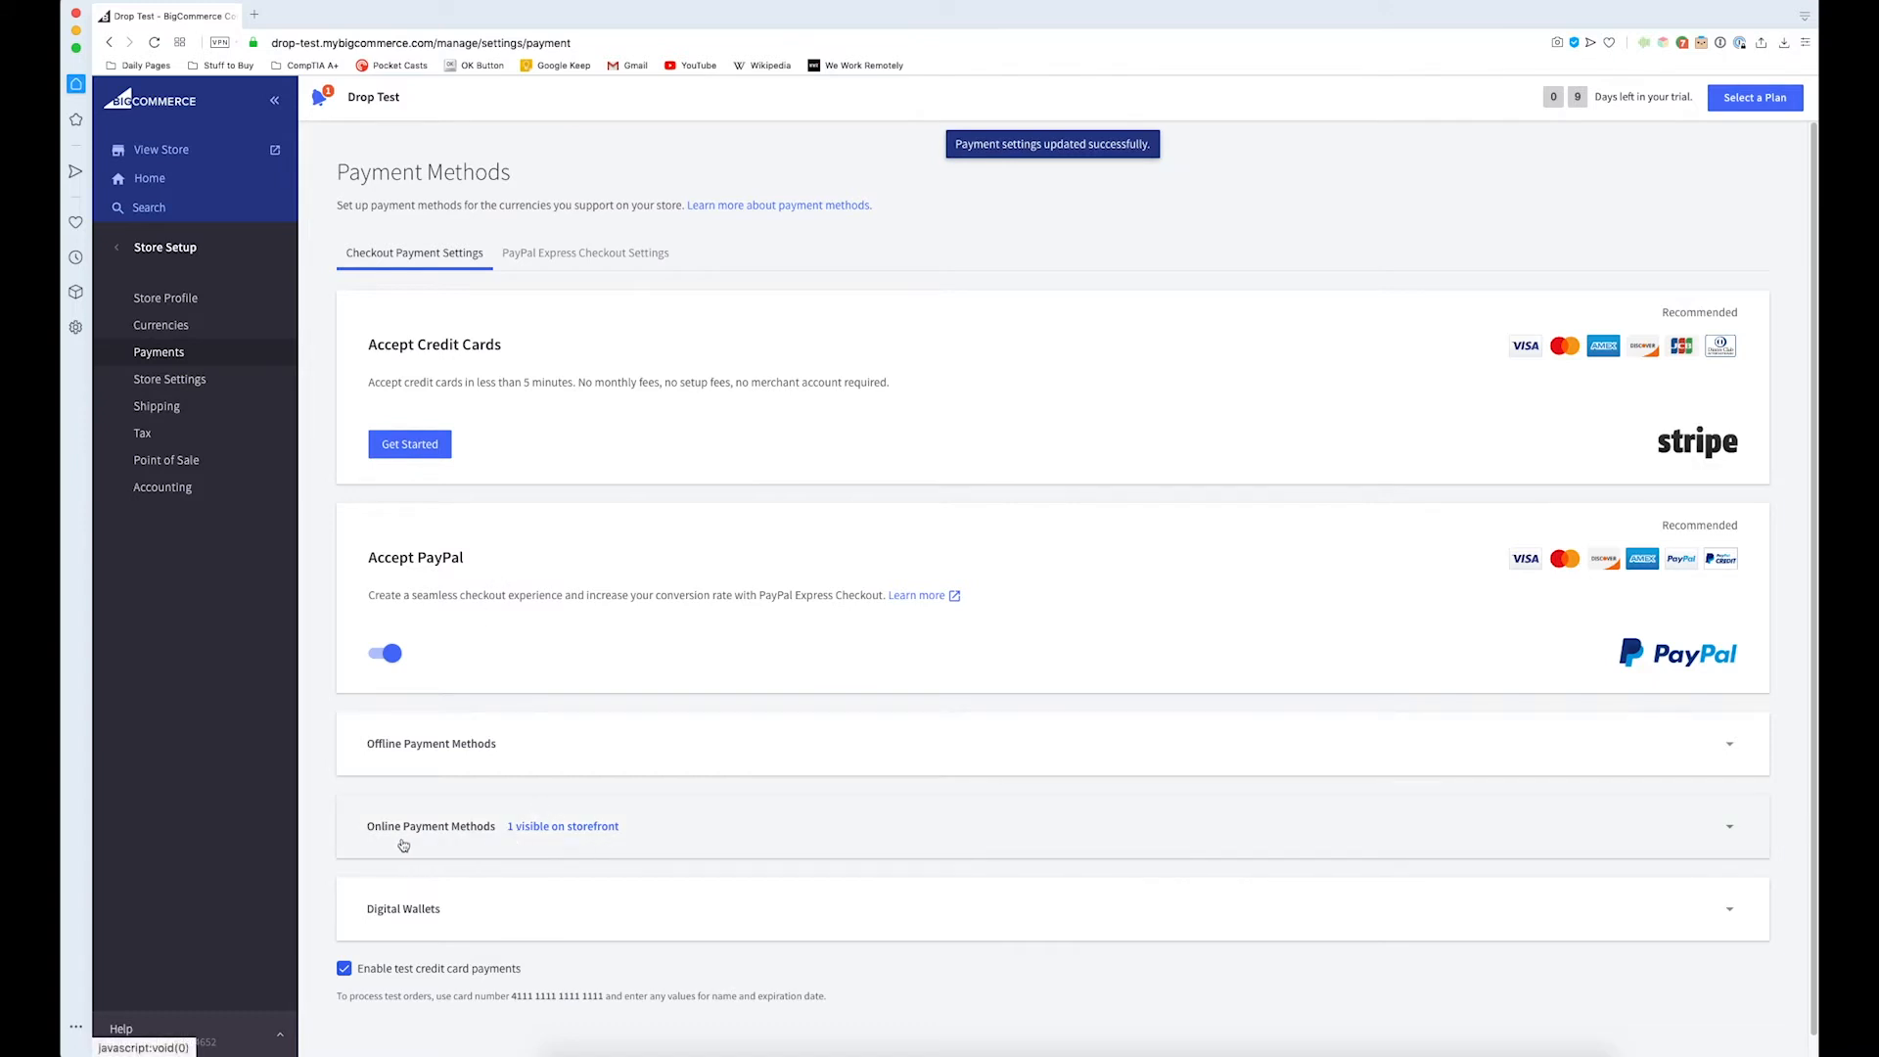
pyautogui.moveTo(489, 815)
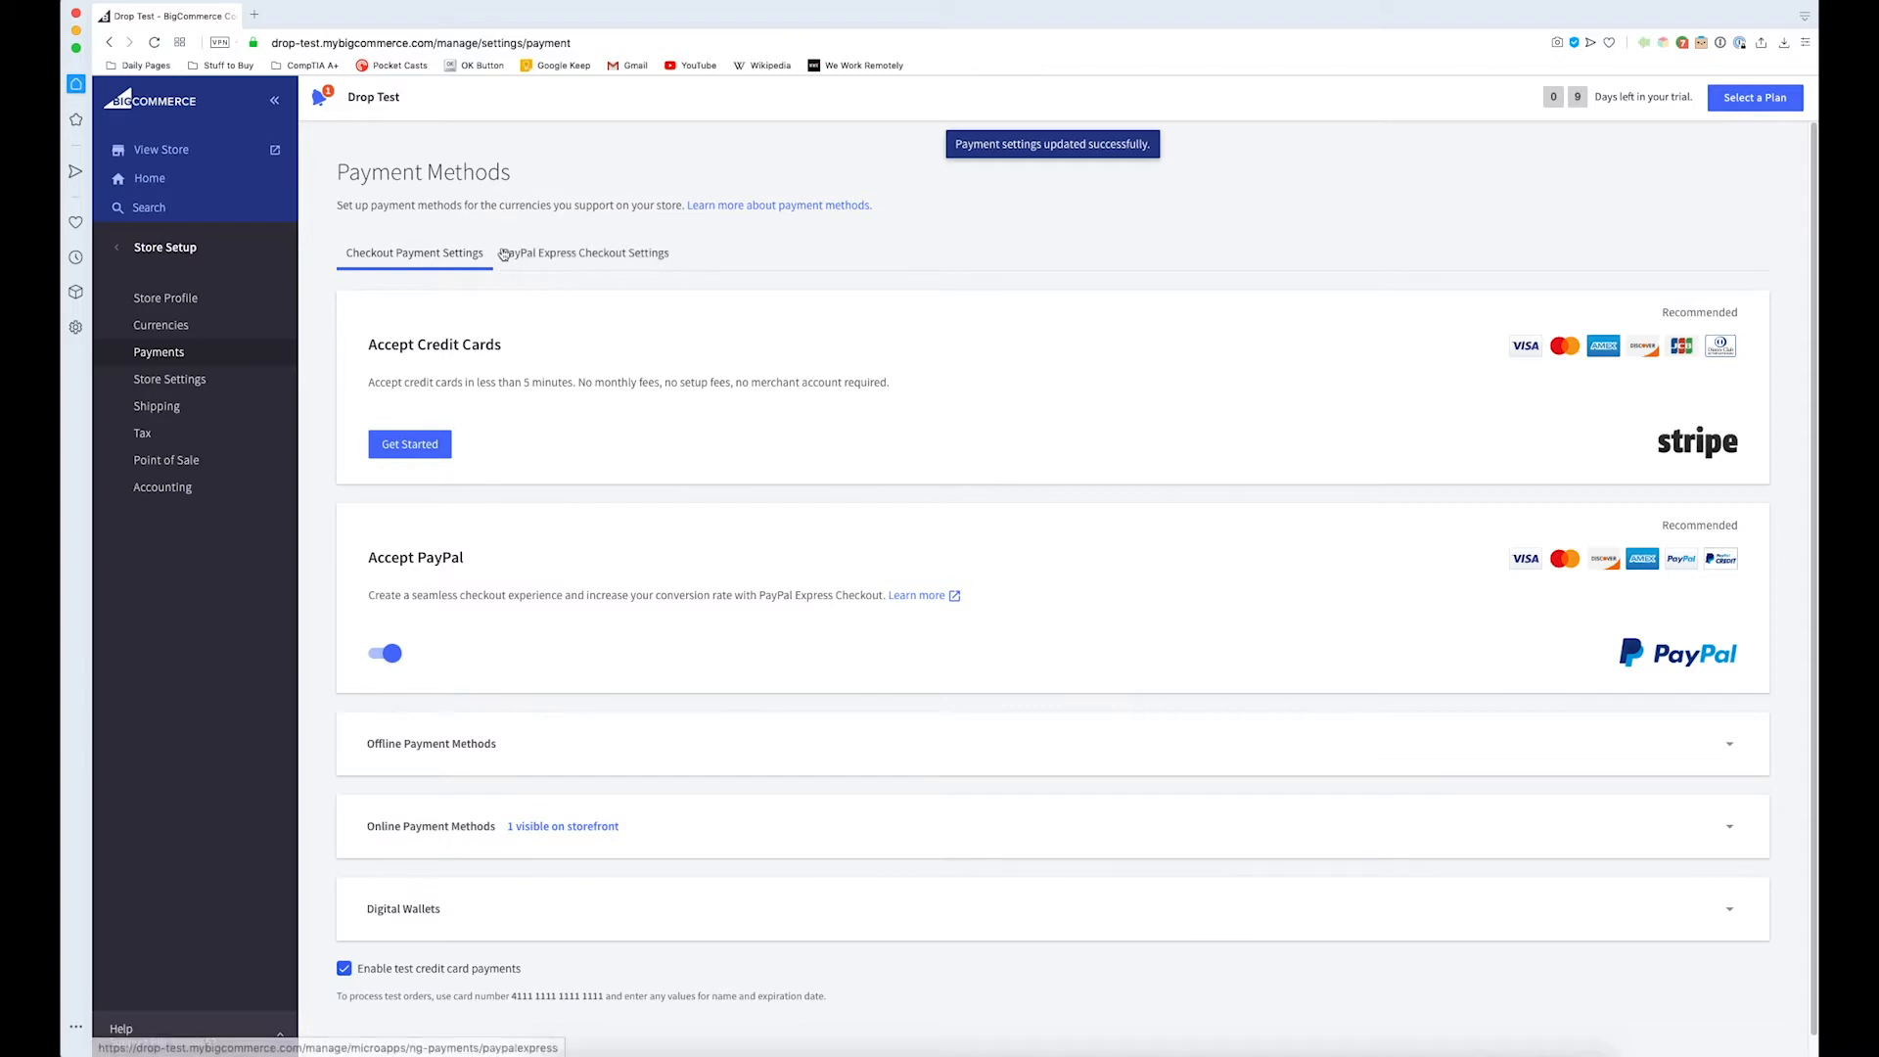
pyautogui.moveTo(566, 261)
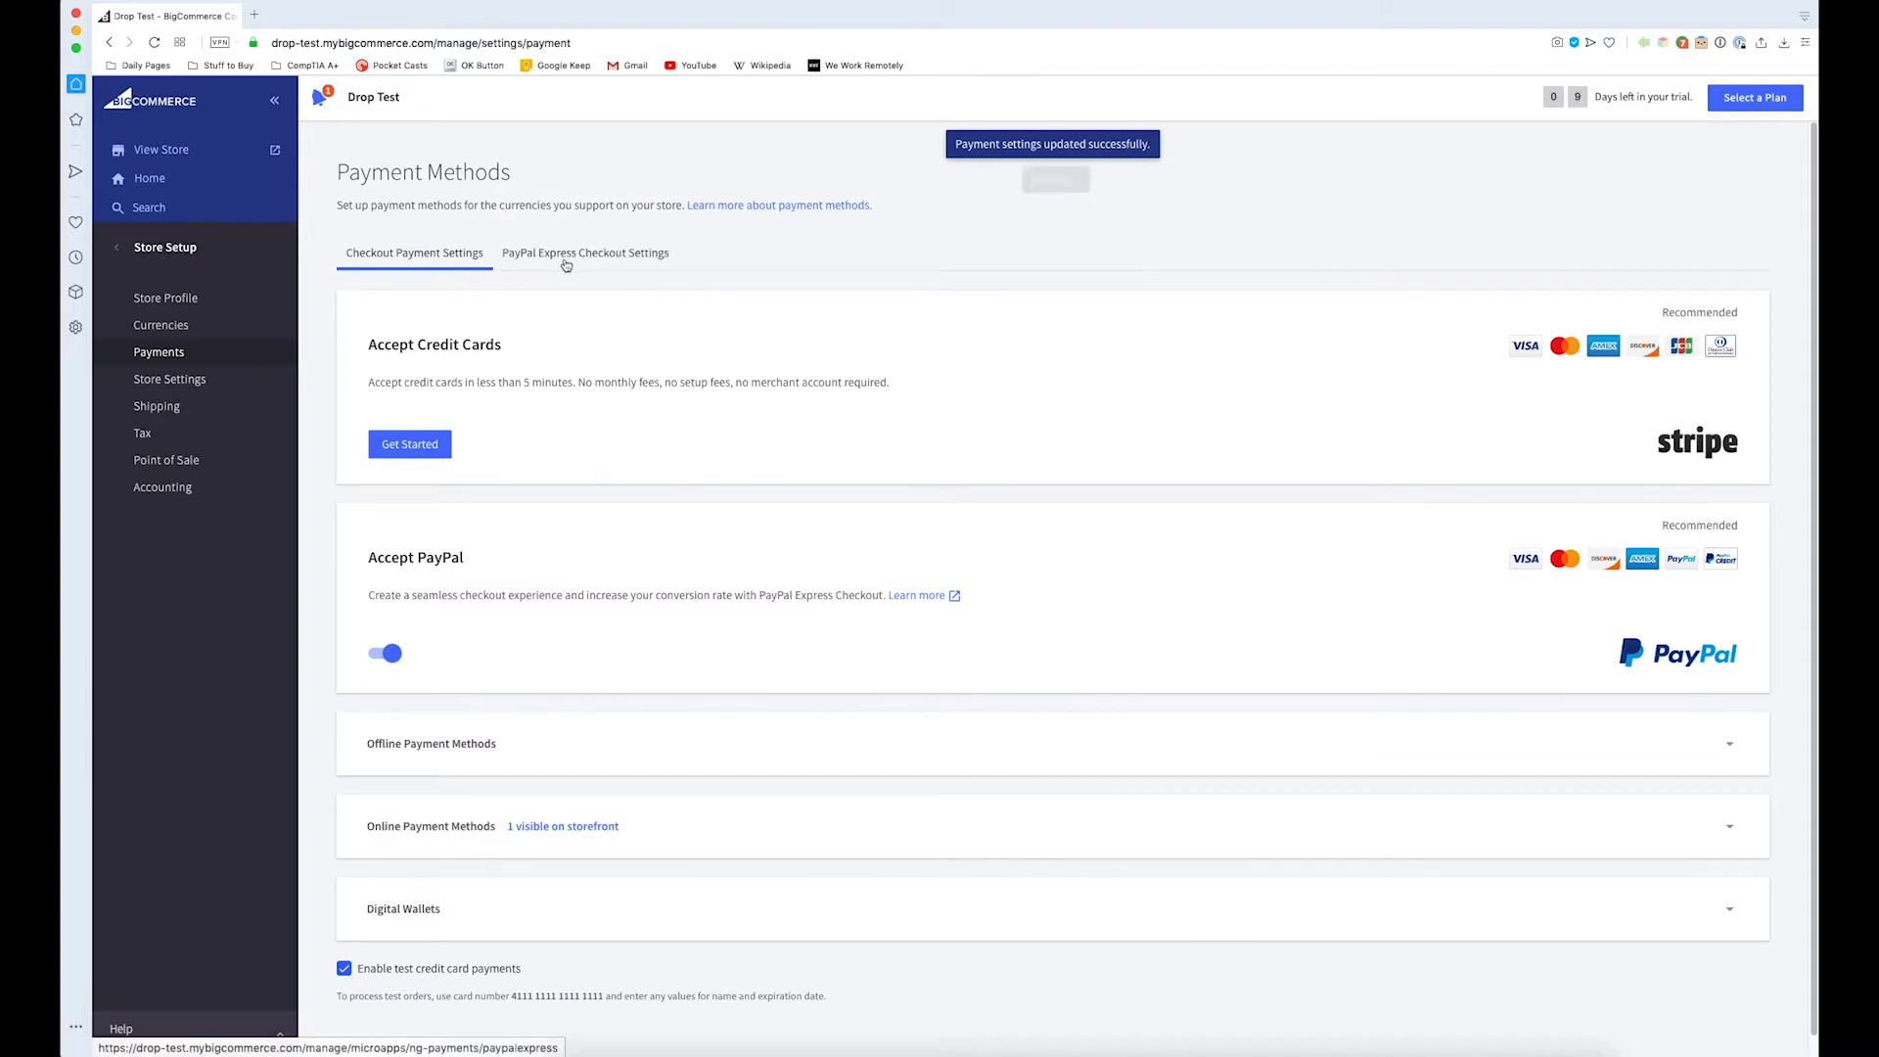
# - Open PayPal Express Checkout Settings and start Connect with PayPal
pyautogui.click(585, 252)
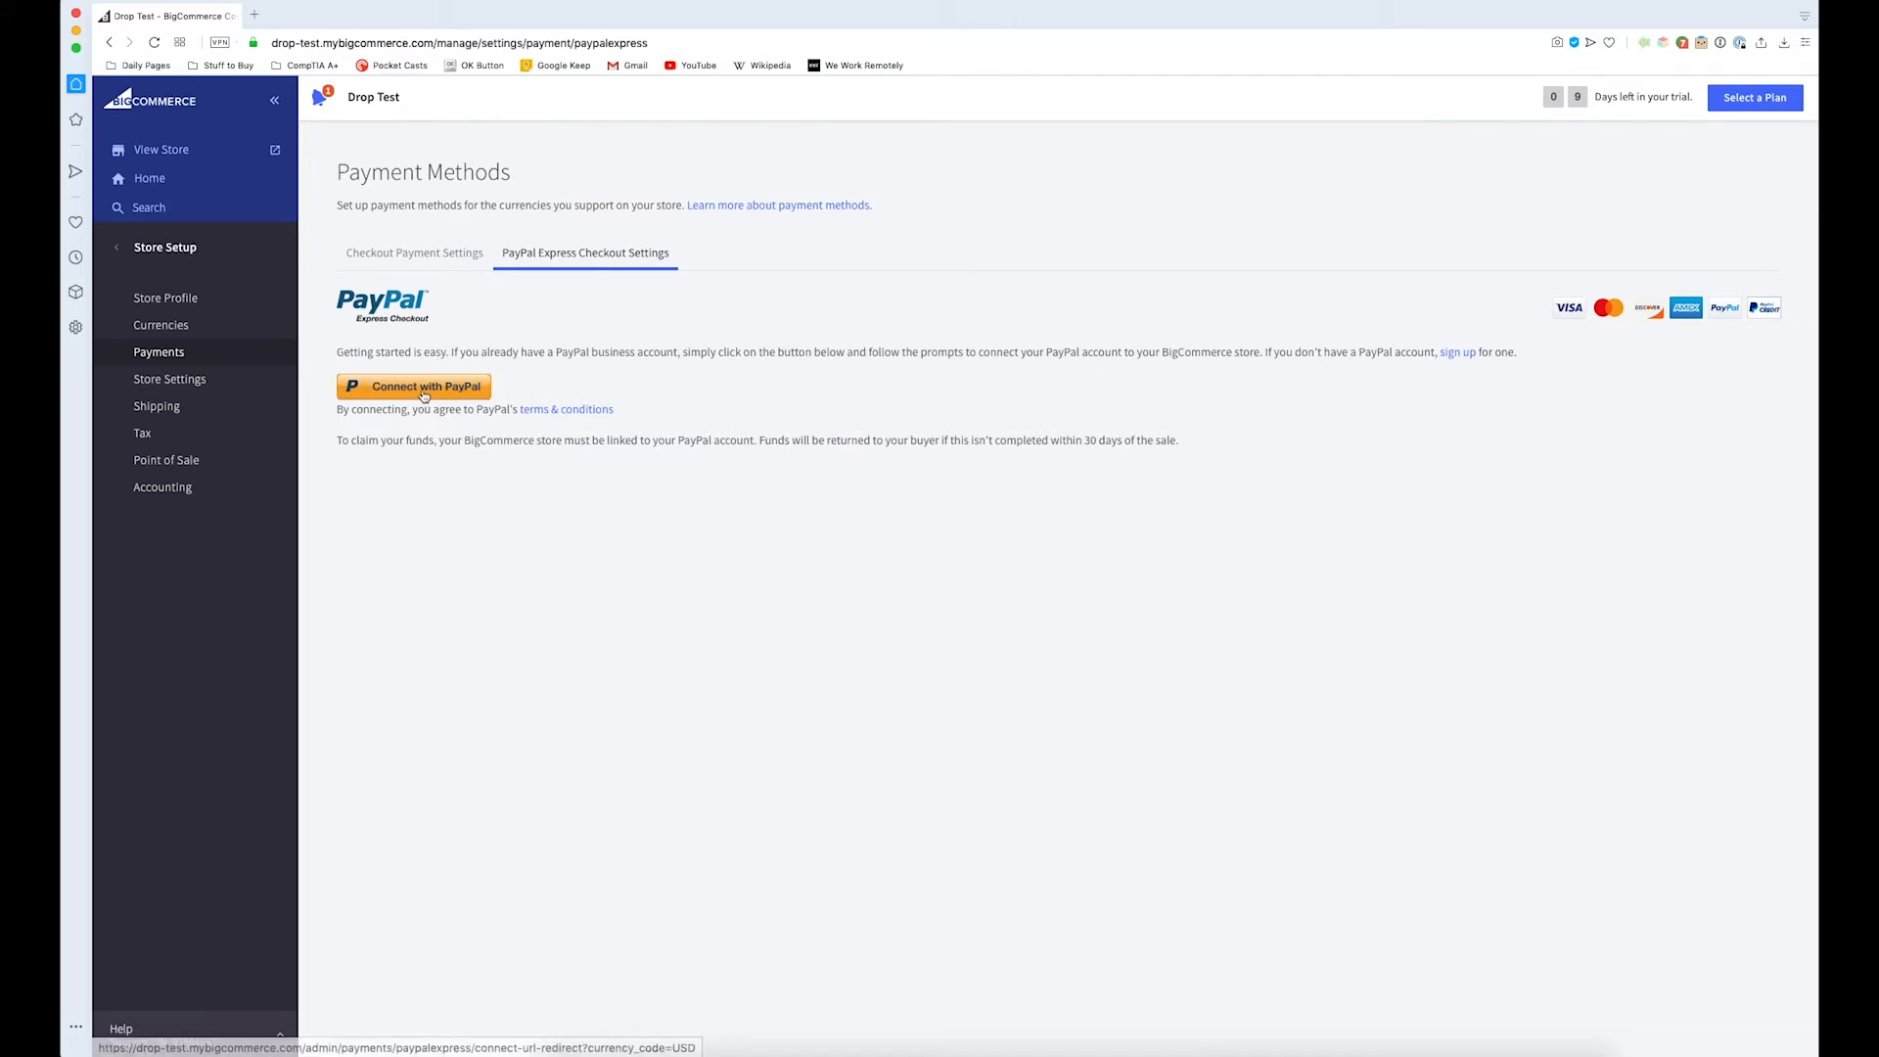
pyautogui.moveTo(845, 354)
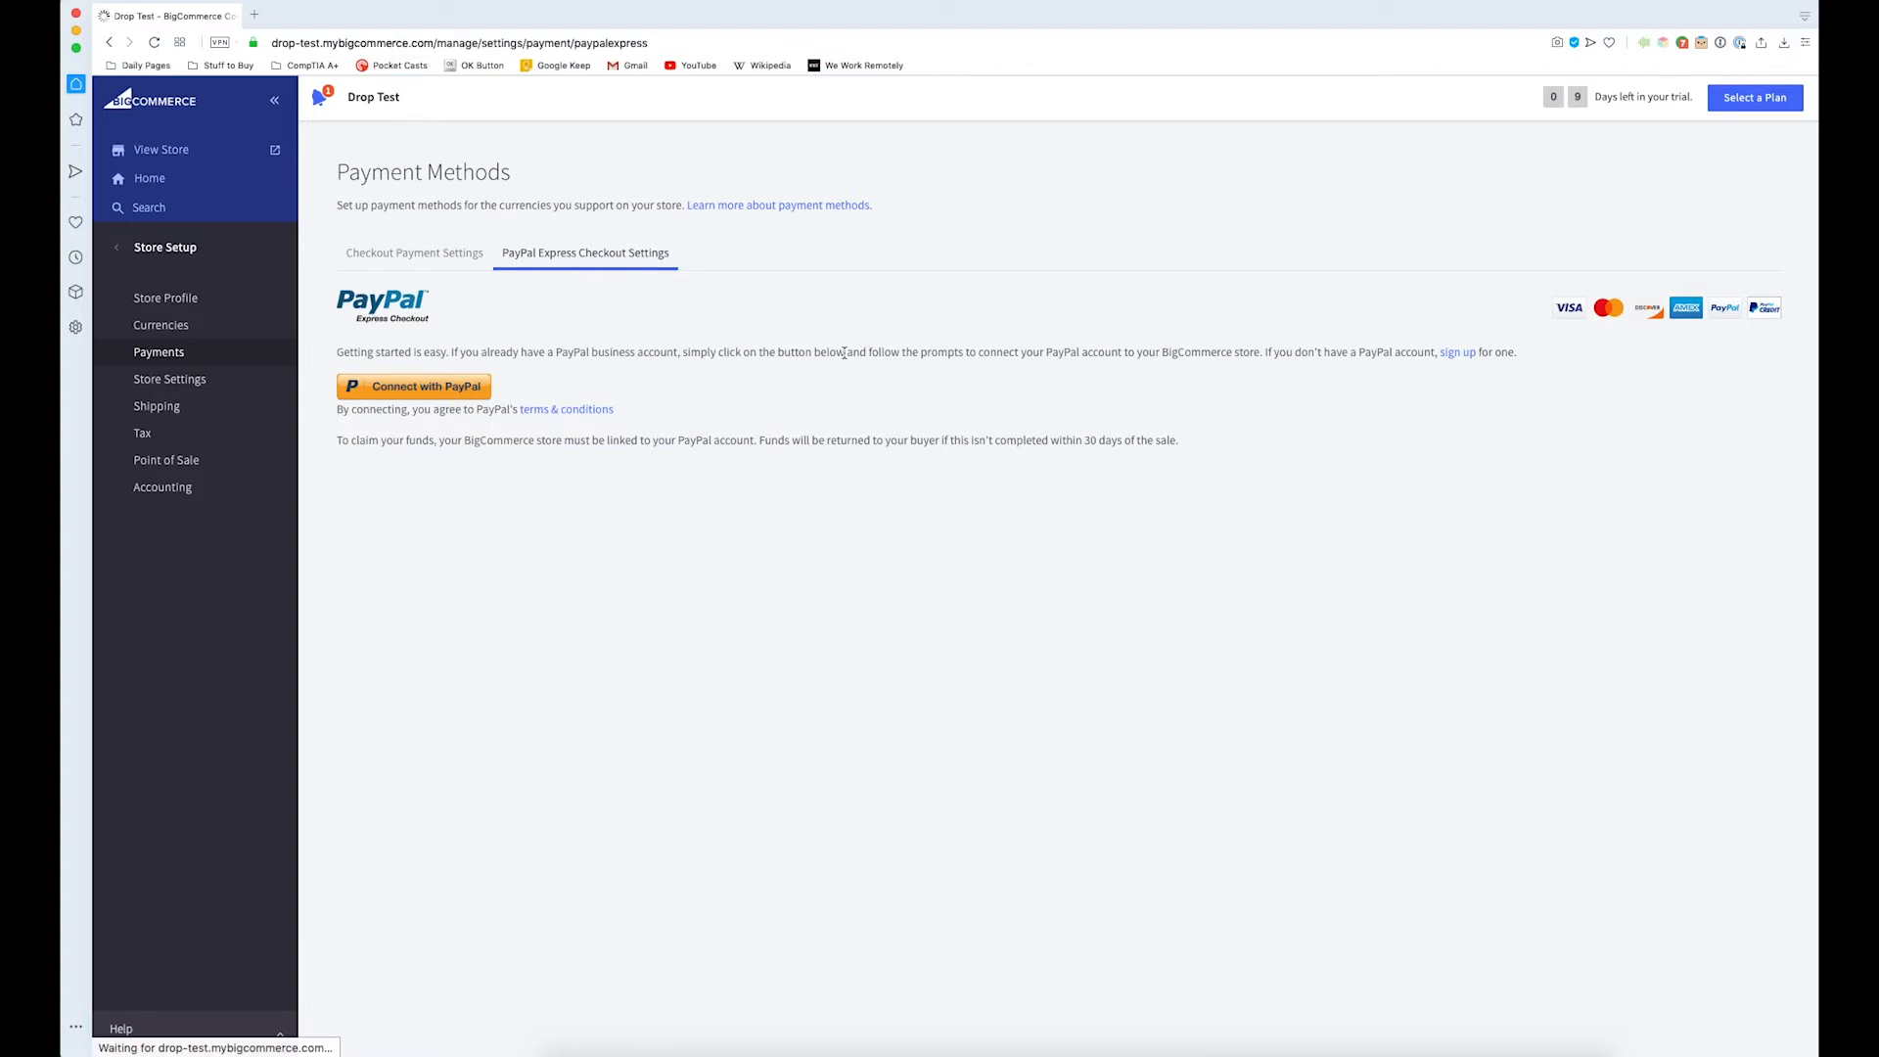
pyautogui.click(412, 386)
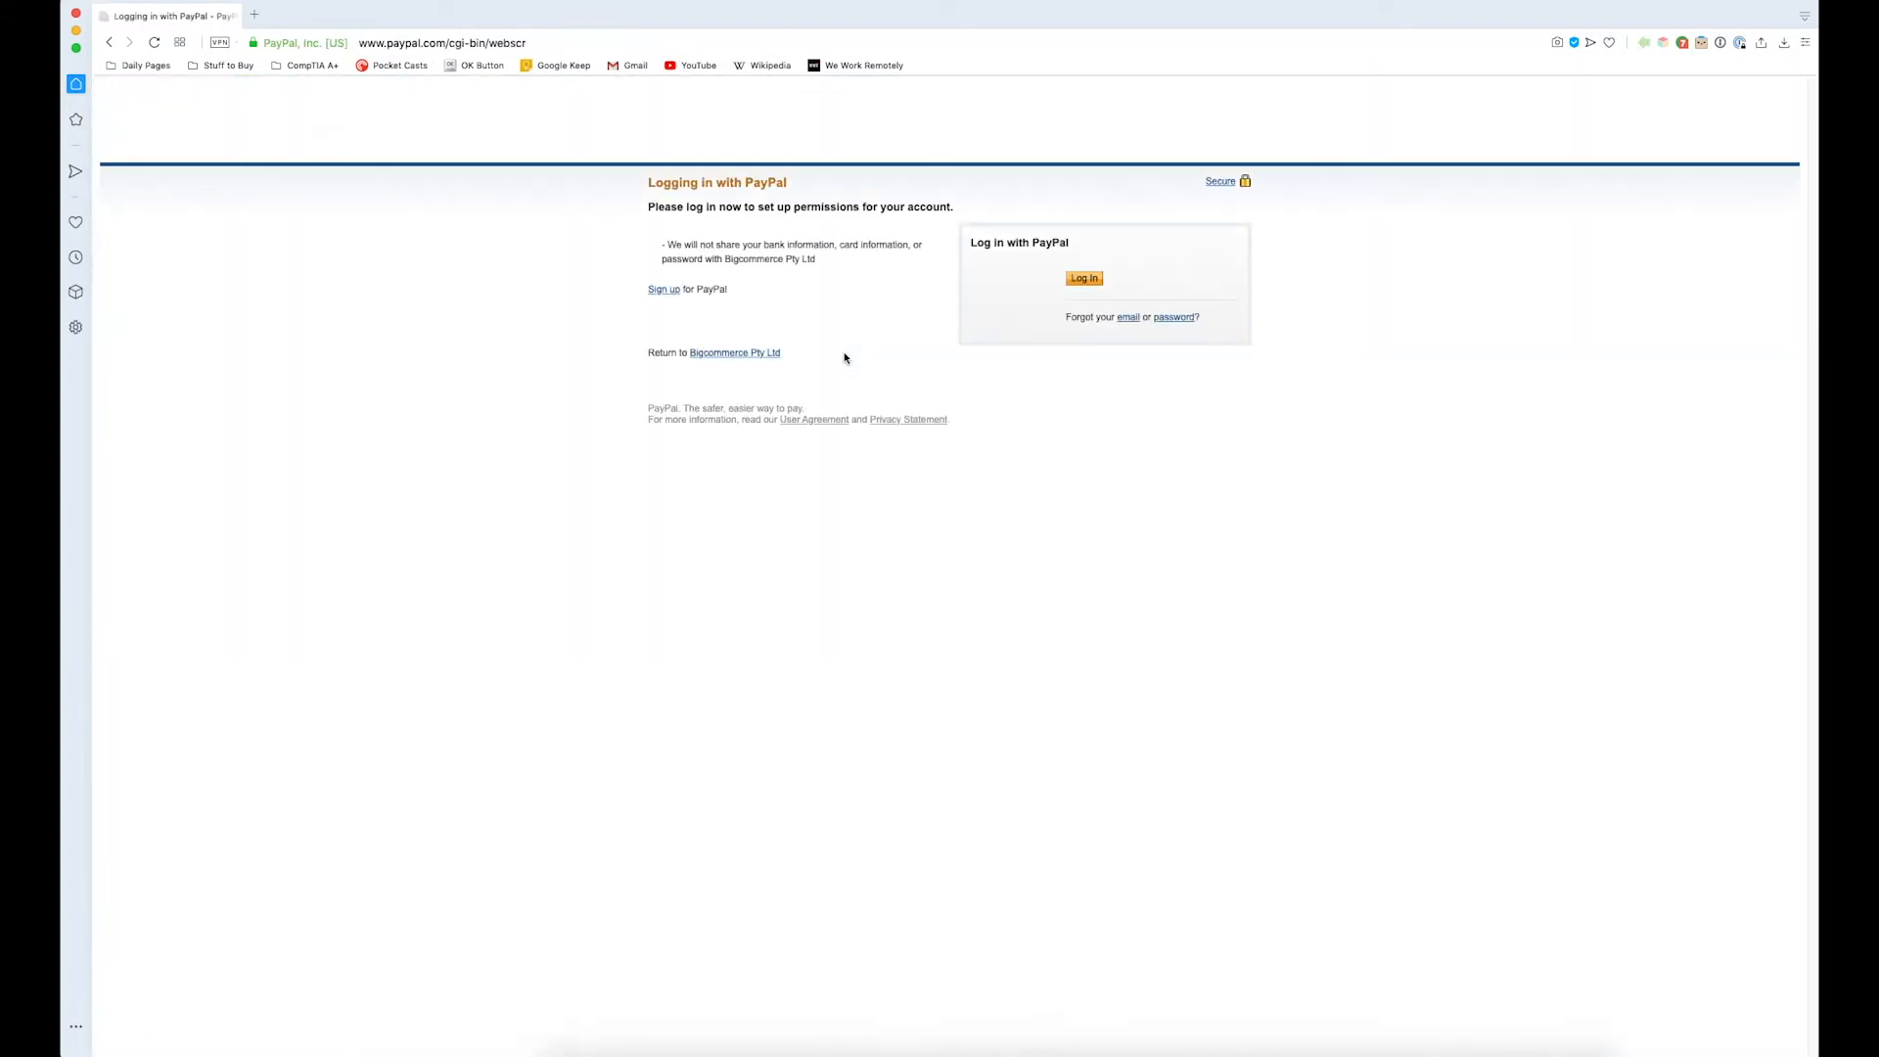
pyautogui.moveTo(986, 303)
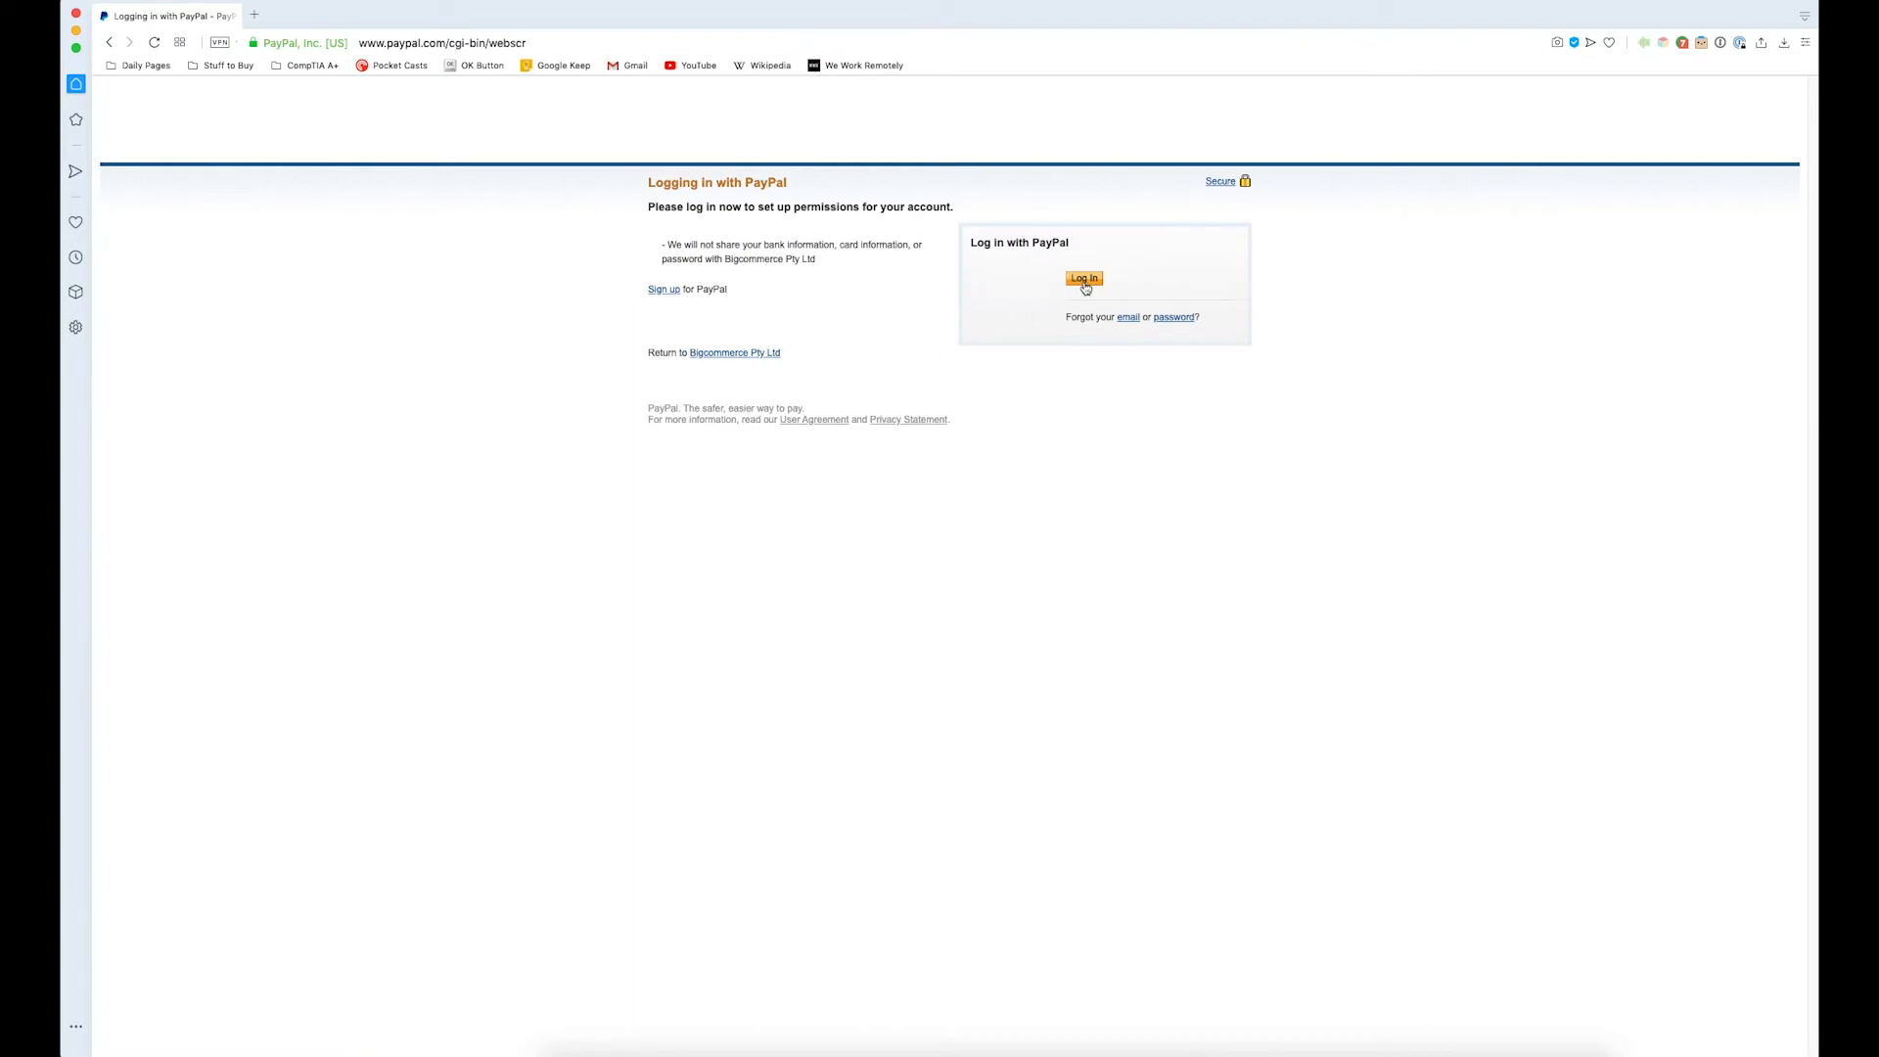
# - Log in to PayPal with the account email and password
pyautogui.click(1082, 278)
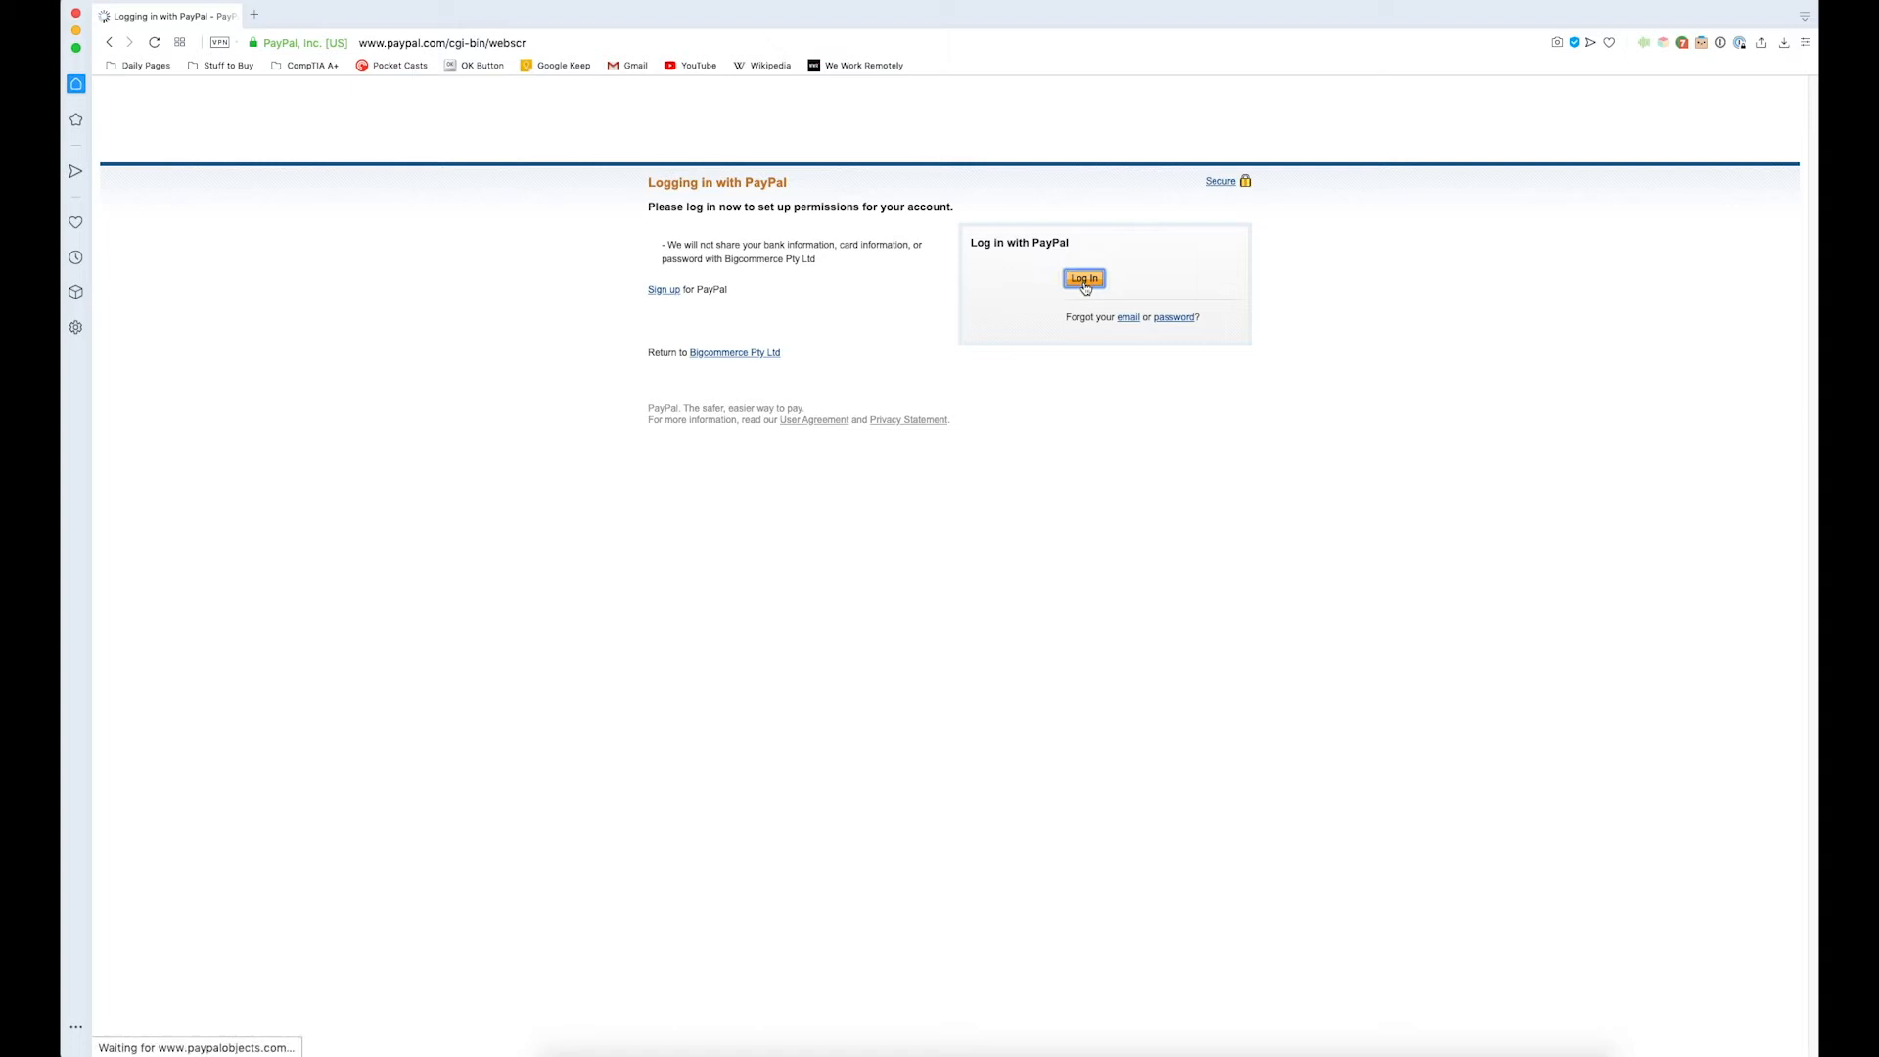
pyautogui.click(1083, 278)
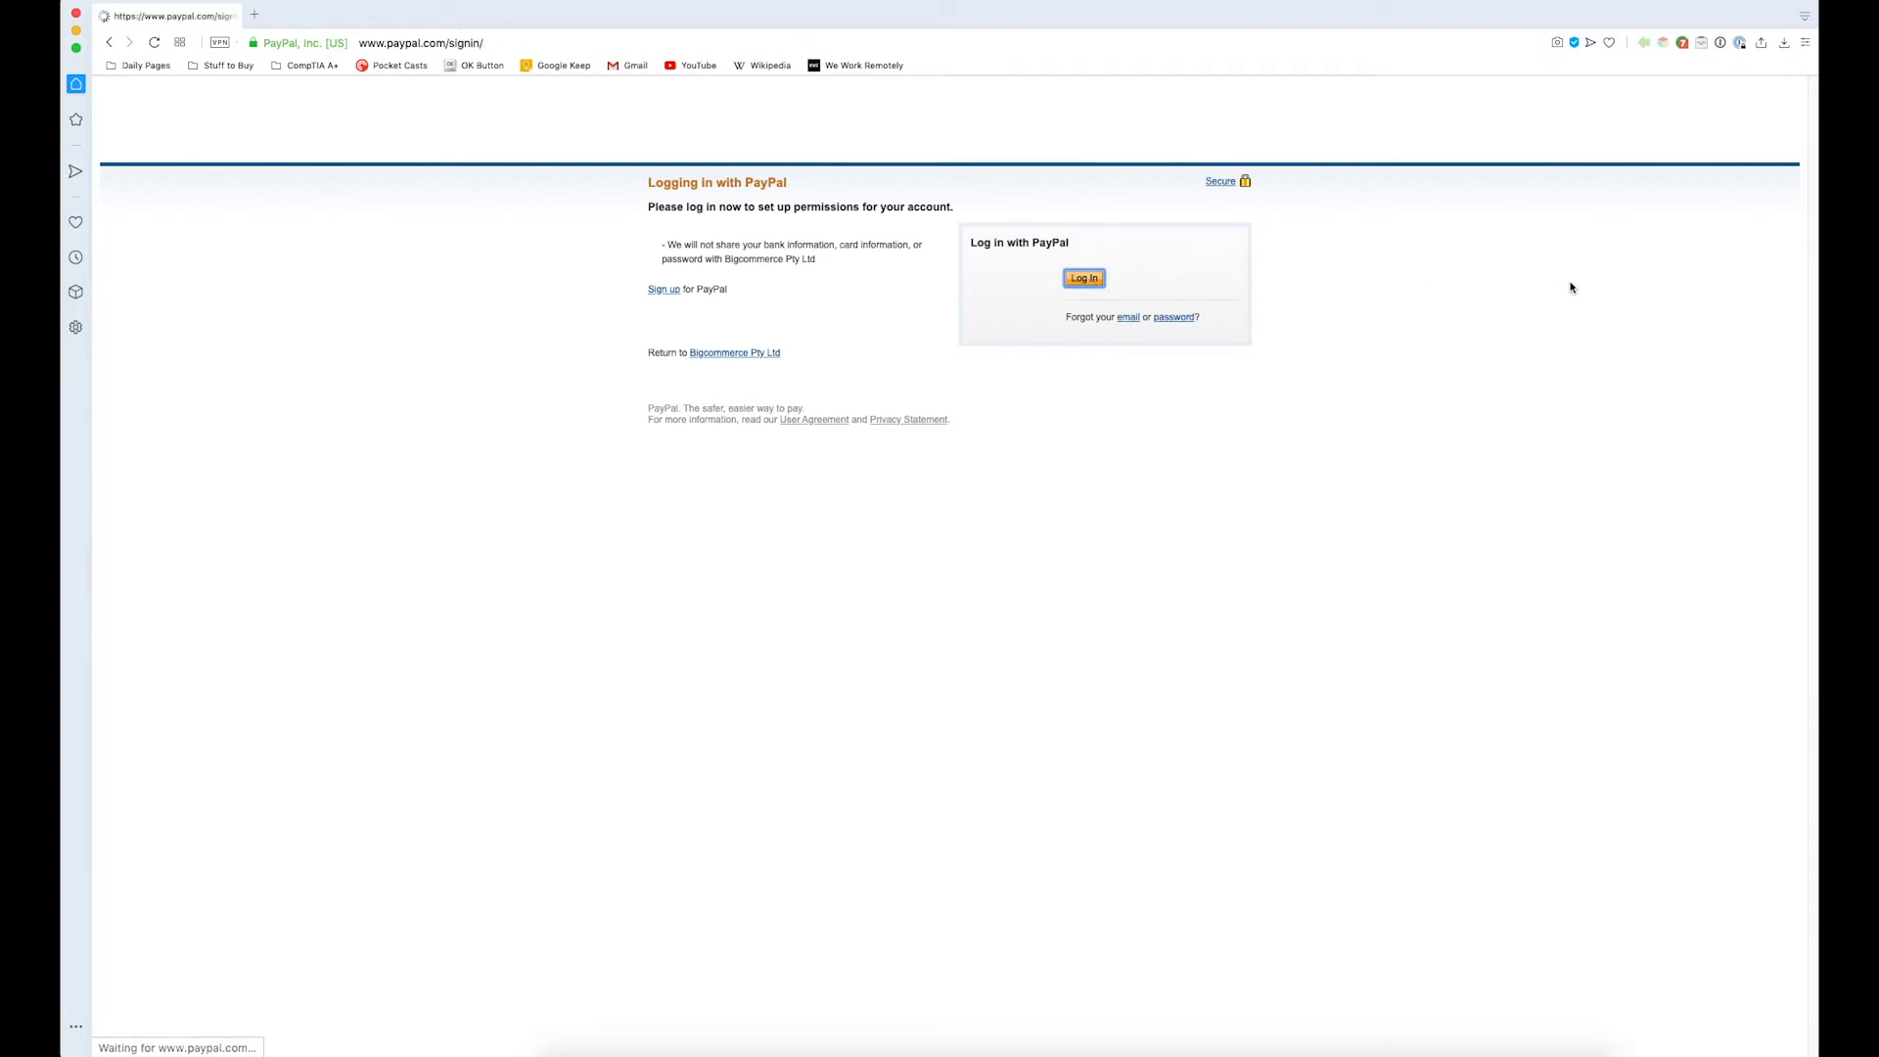
pyautogui.click(1082, 277)
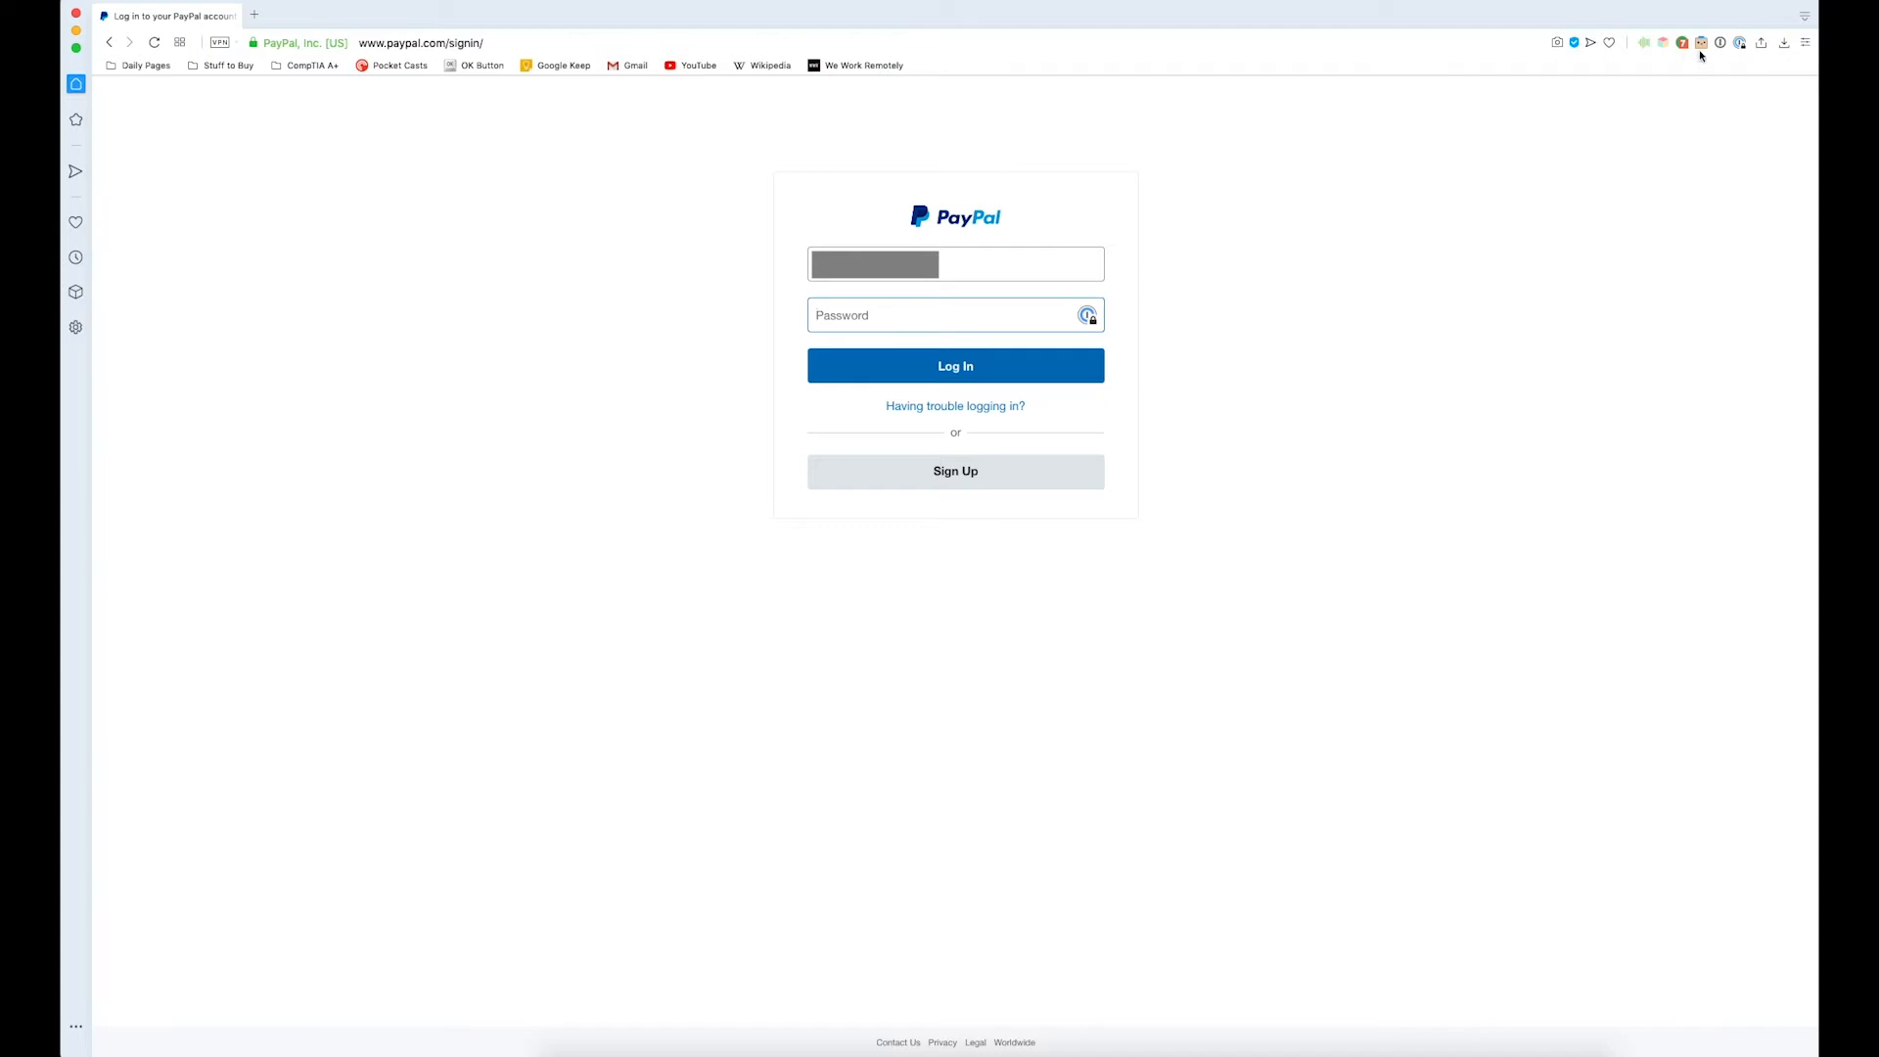
pyautogui.click(956, 365)
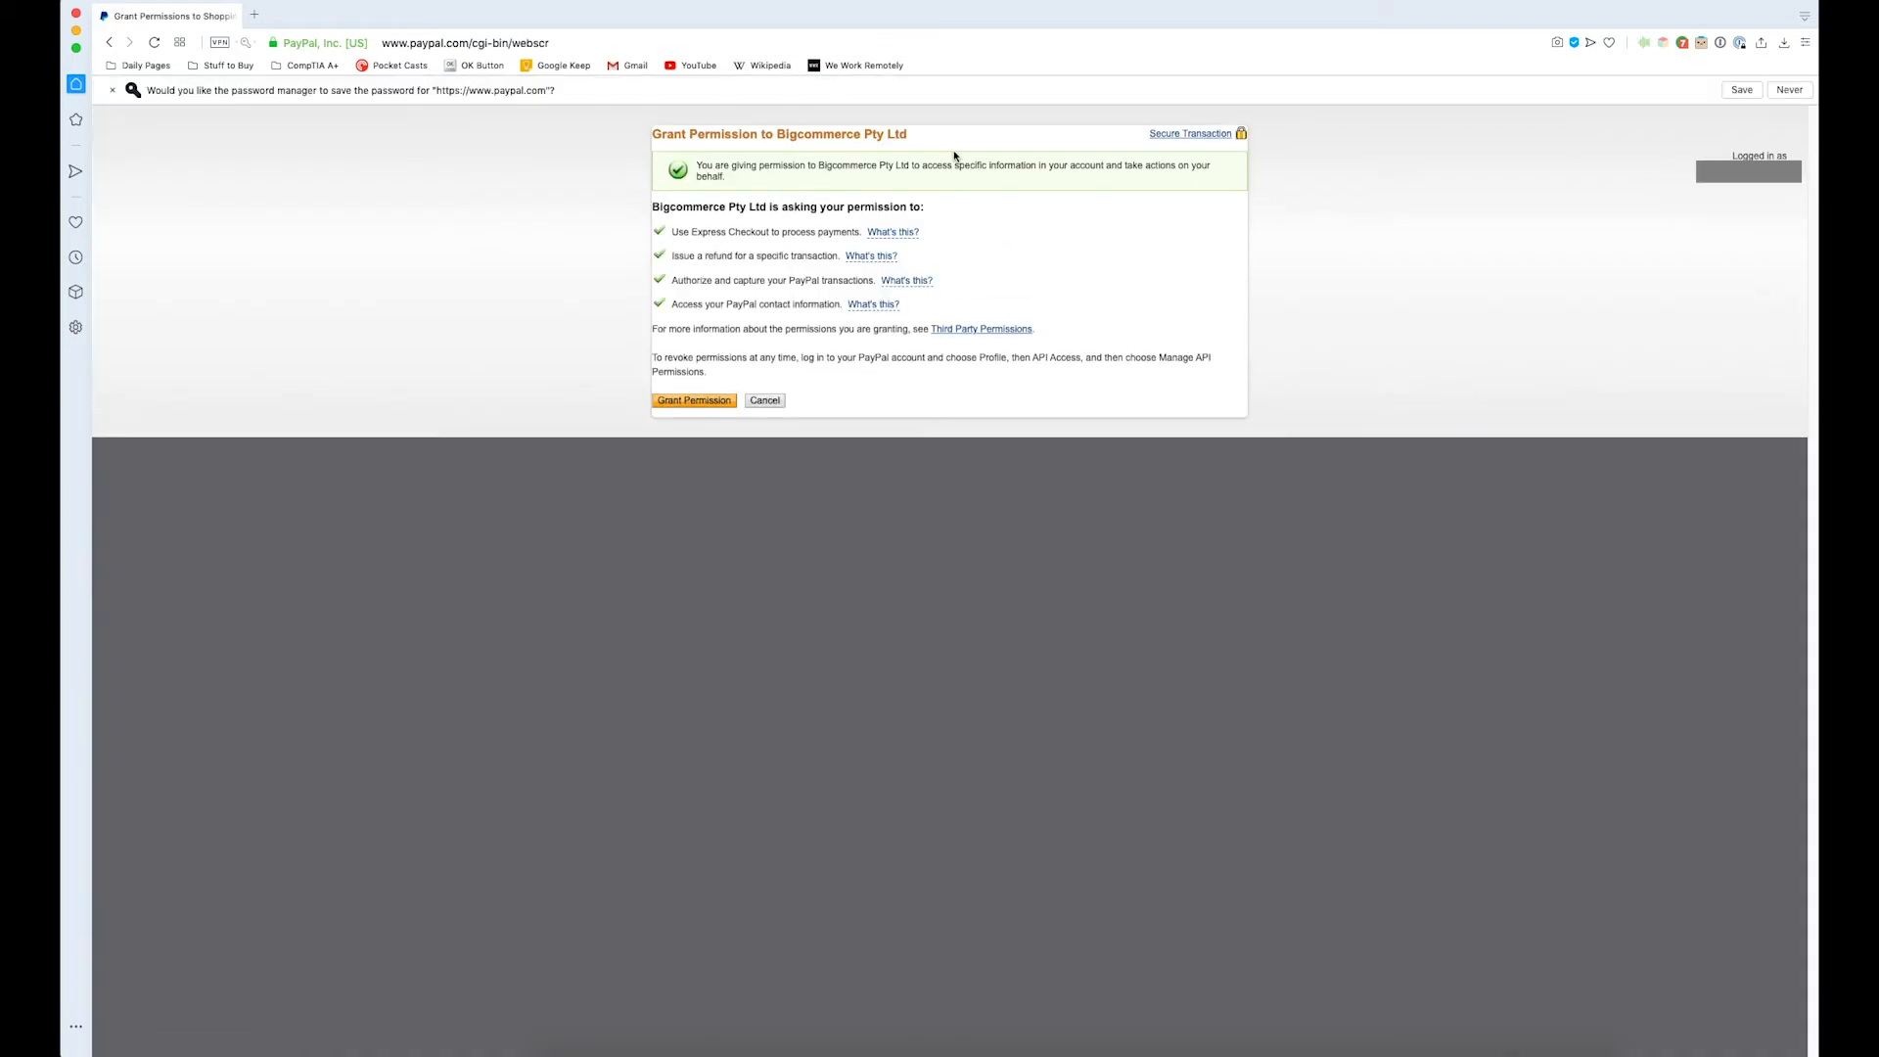
# - Grant Bigcommerce Pty Ltd permission for Express Checkout, refunds and contact information
pyautogui.click(812, 130)
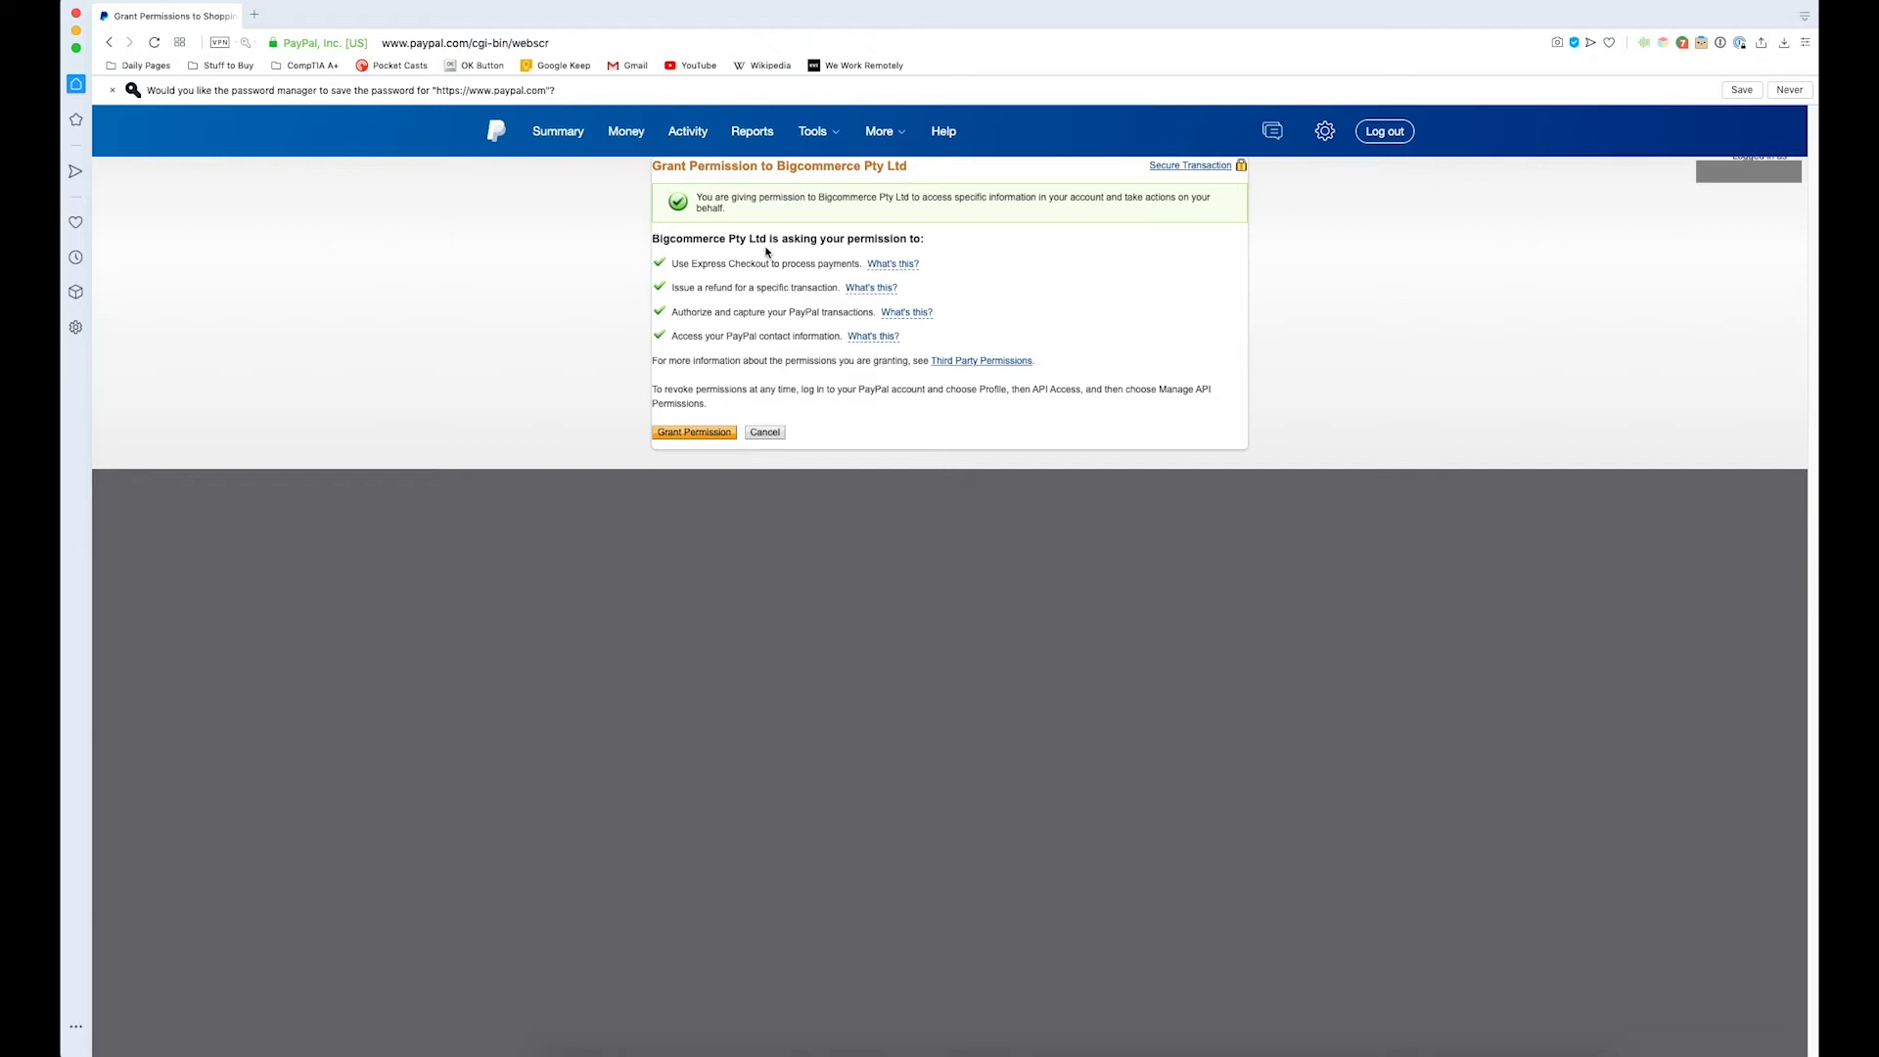
pyautogui.moveTo(780, 289)
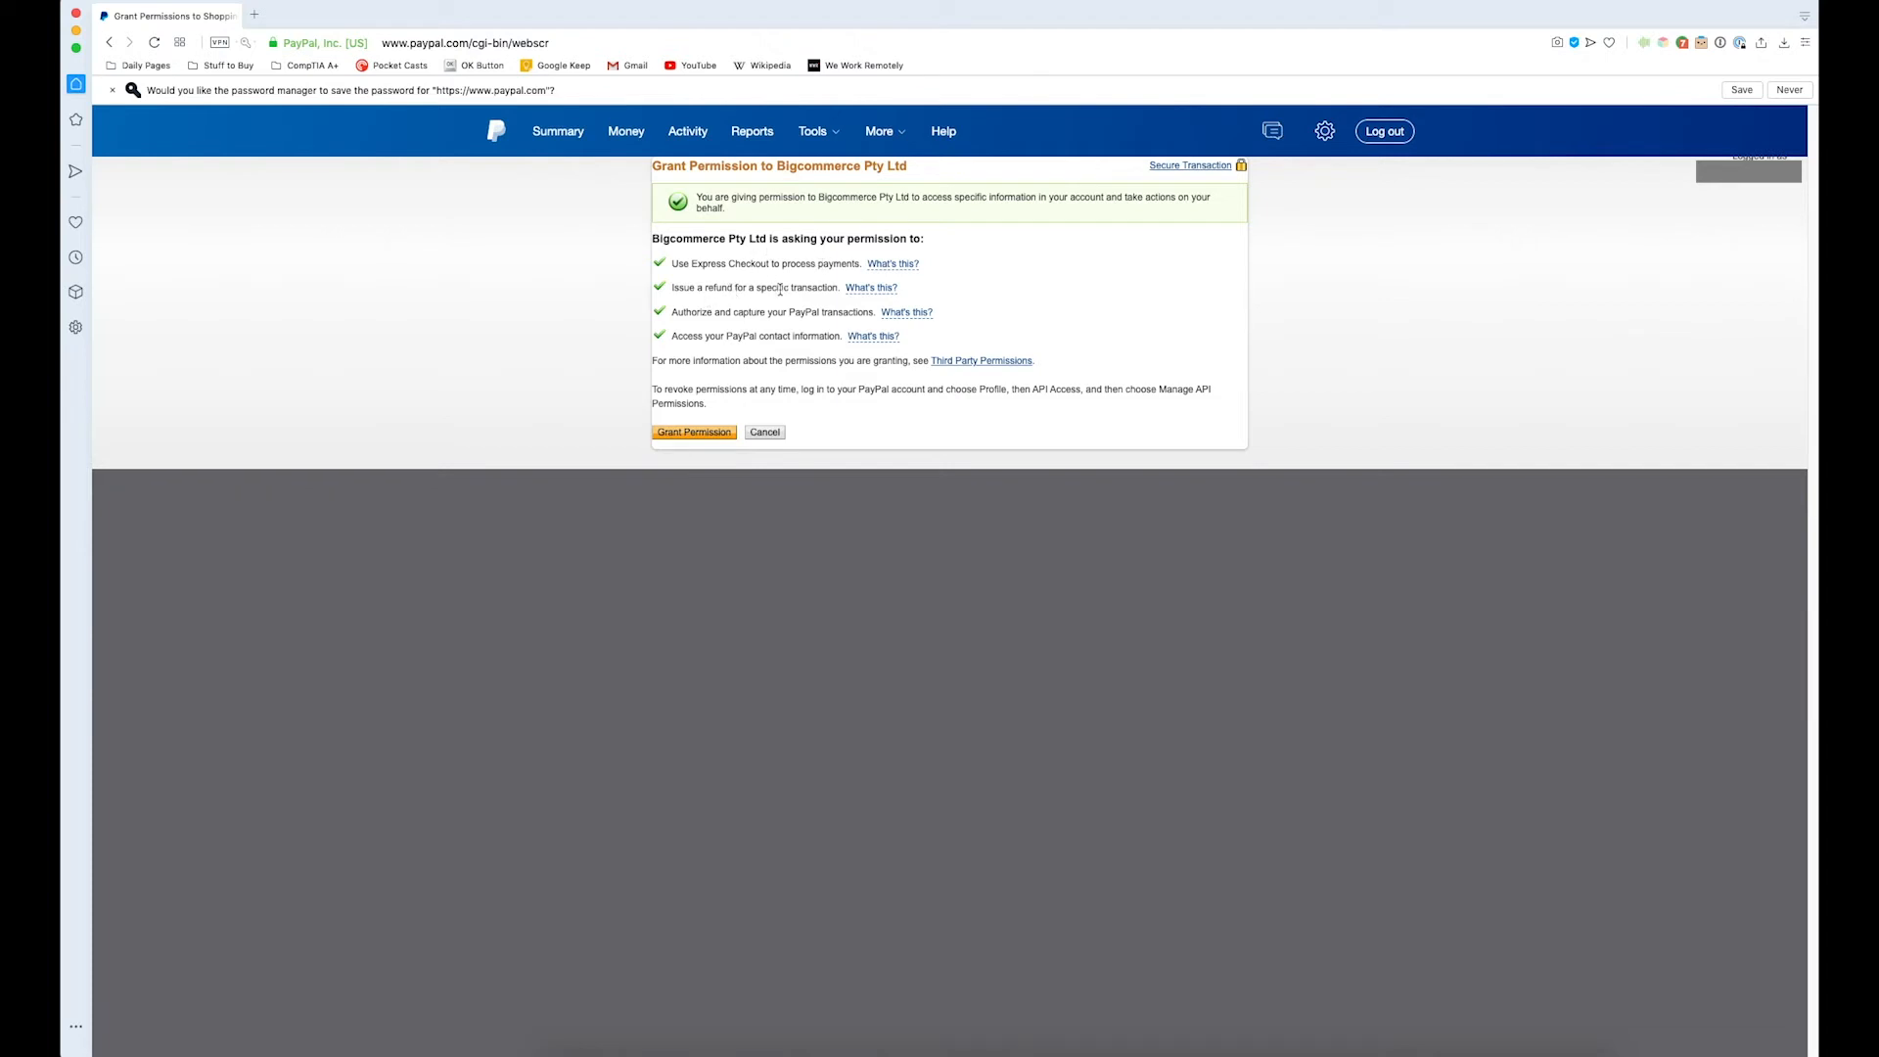
pyautogui.moveTo(776, 325)
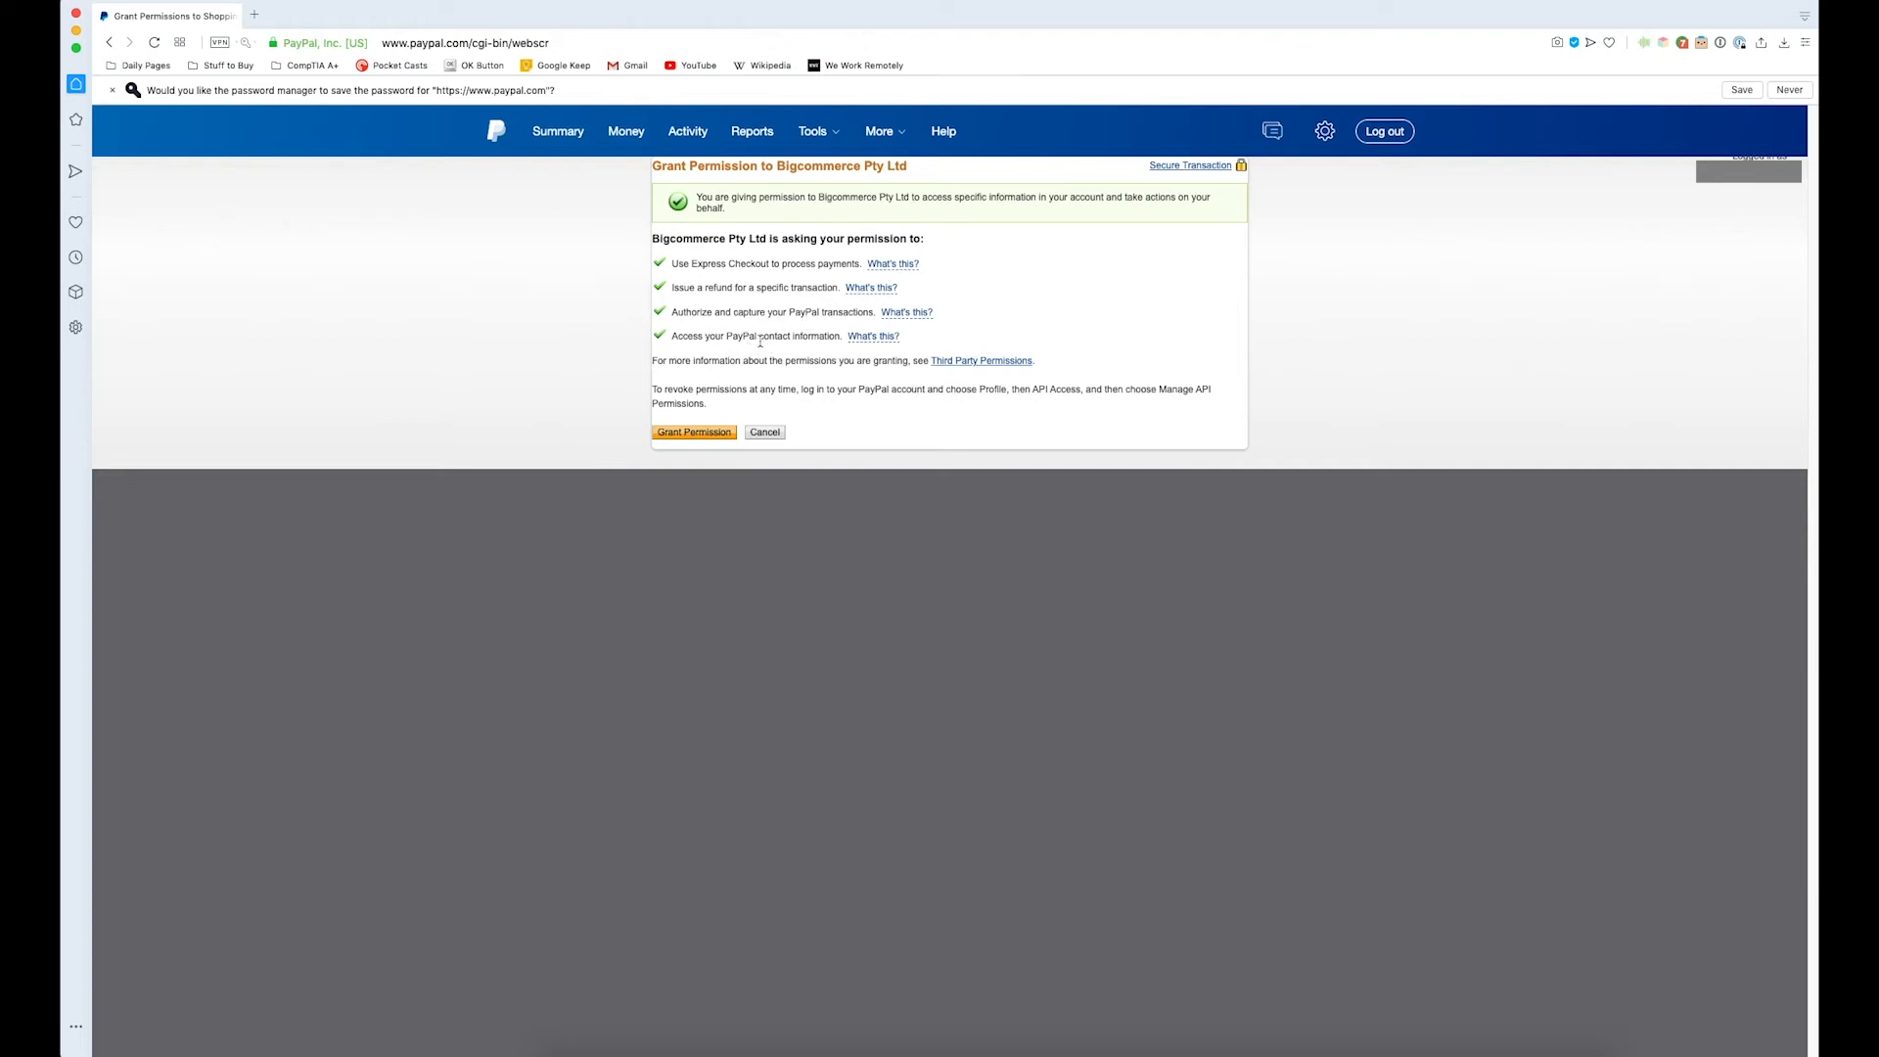
pyautogui.click(1789, 89)
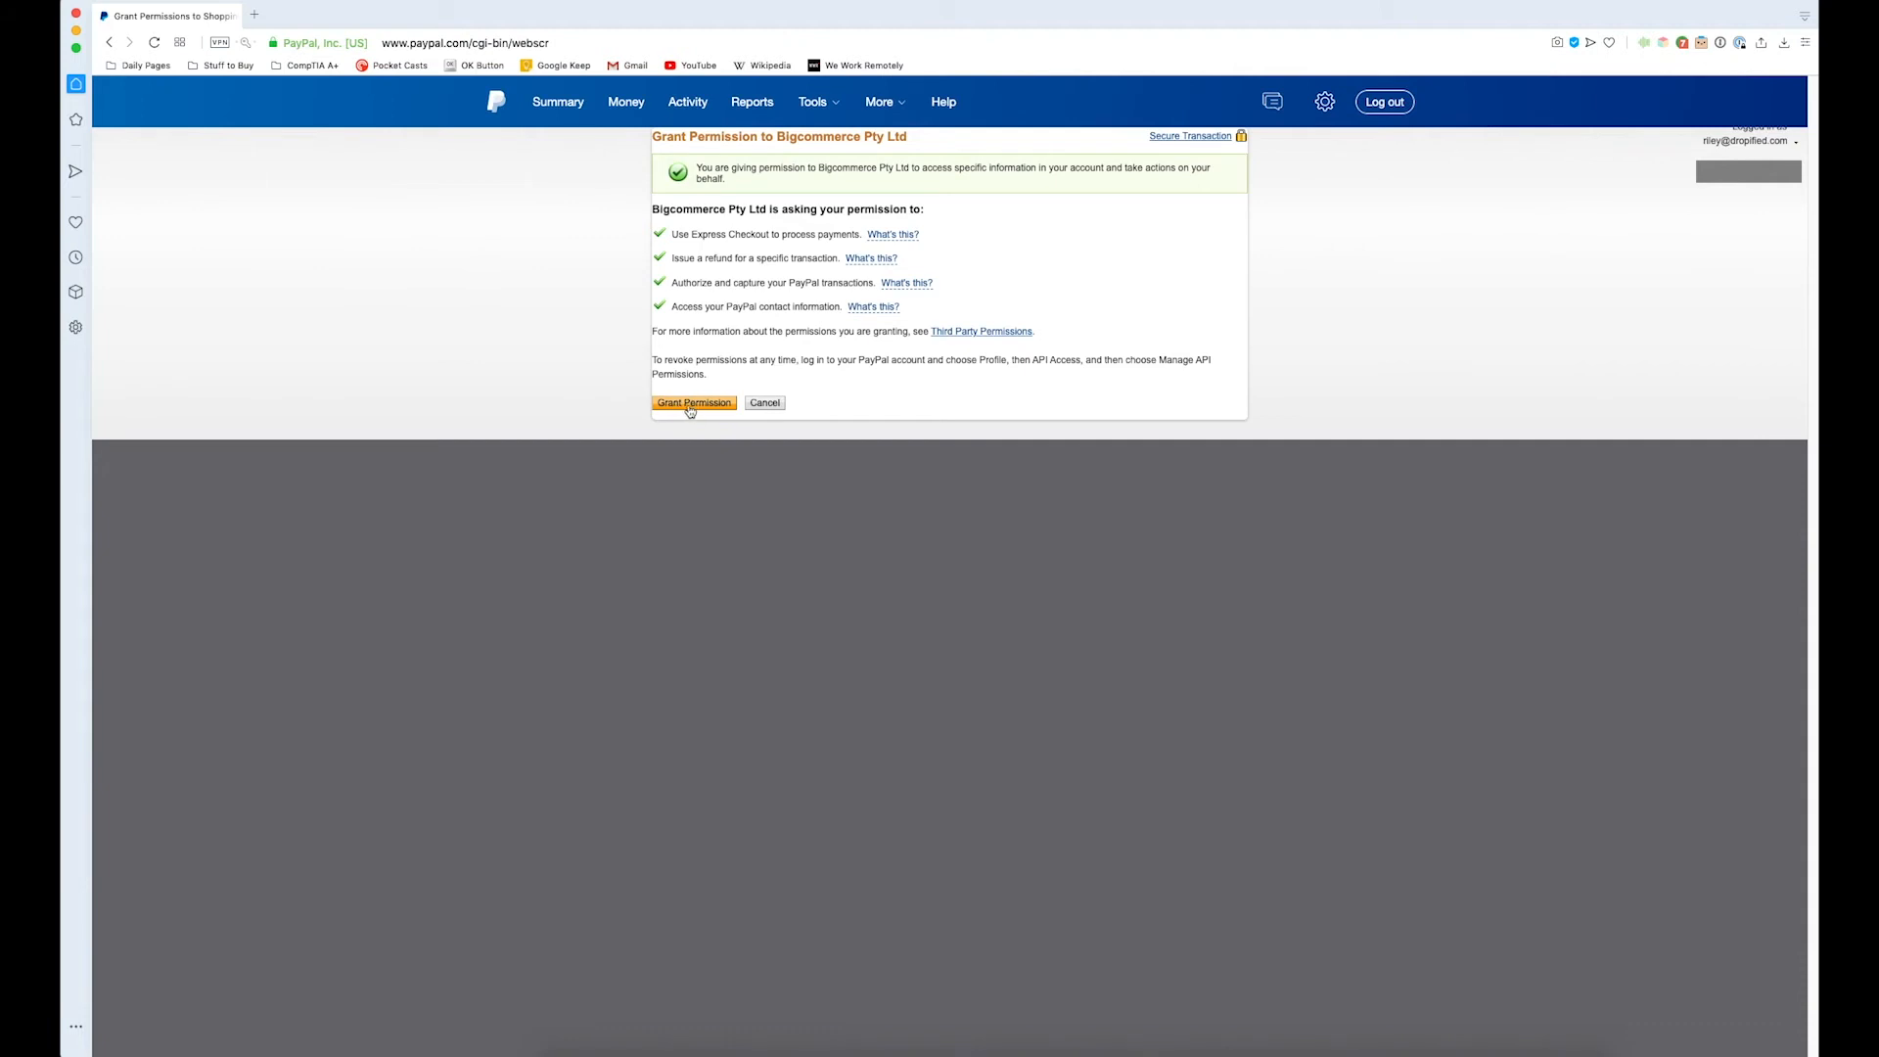
pyautogui.click(694, 401)
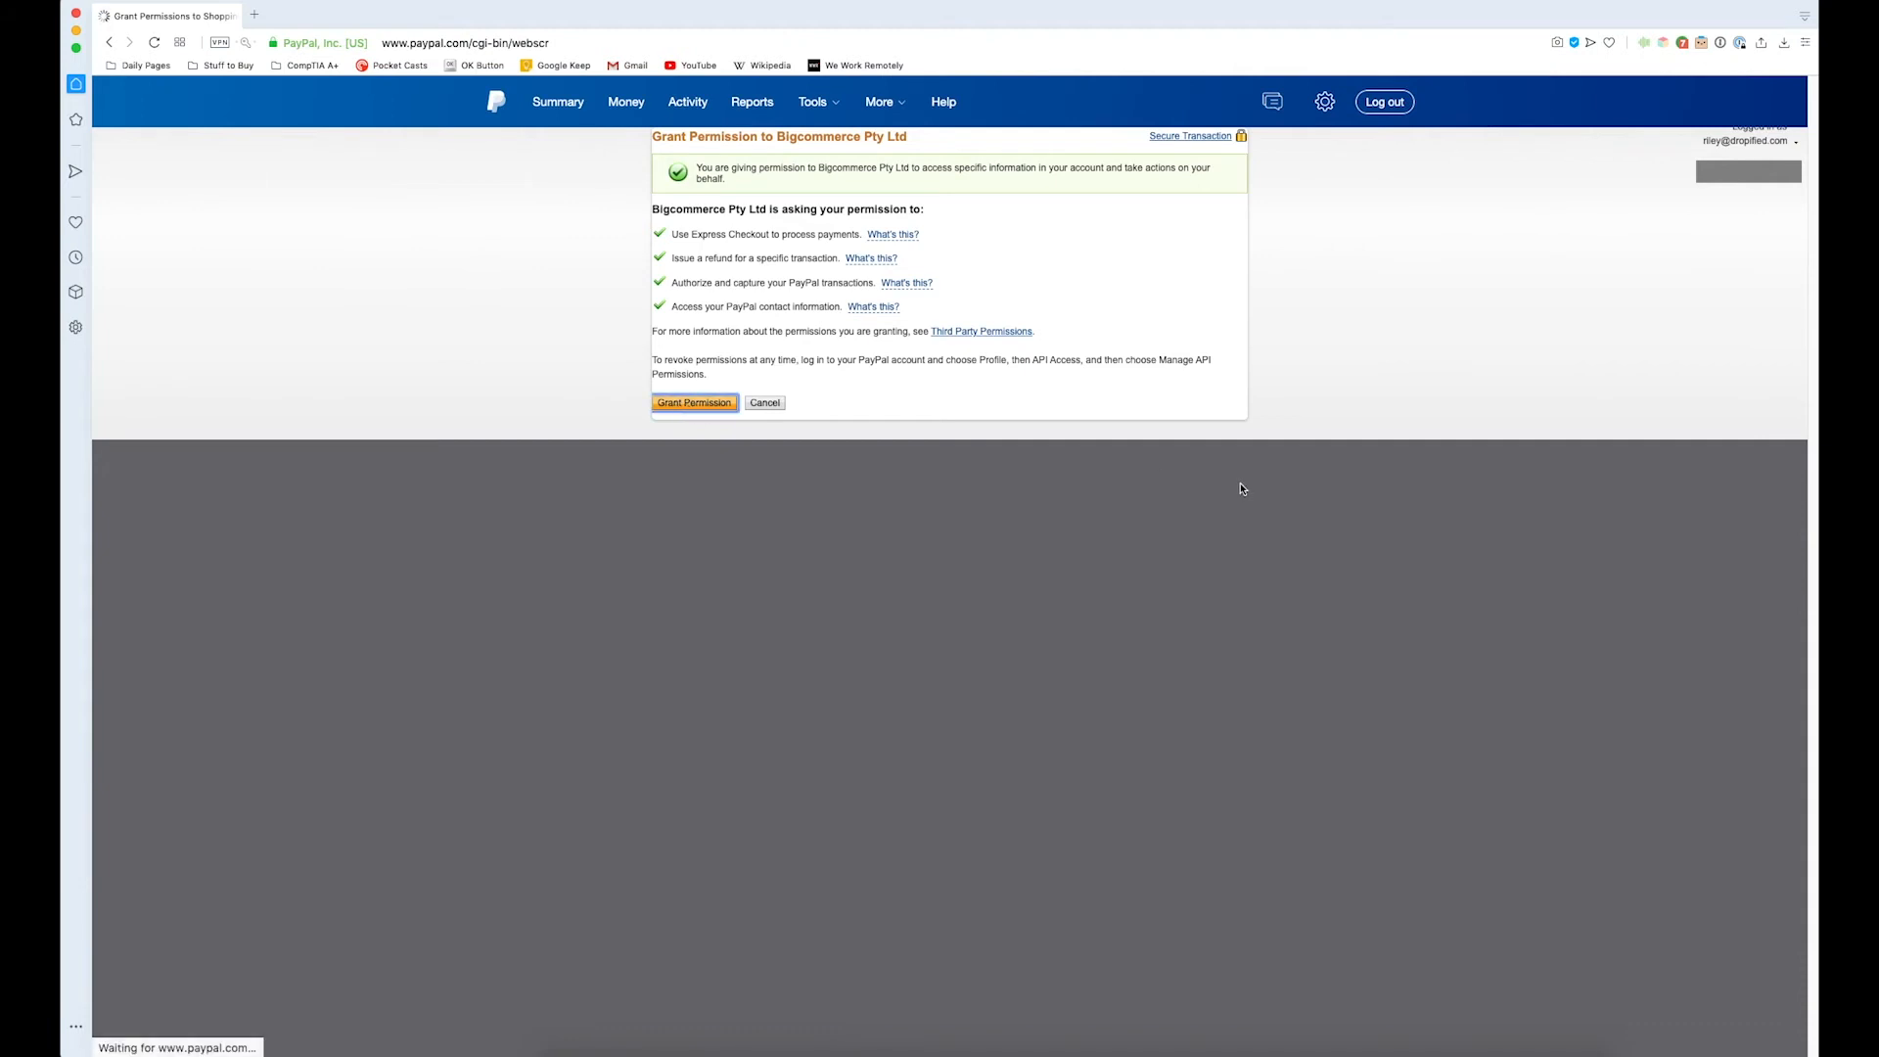
pyautogui.click(693, 401)
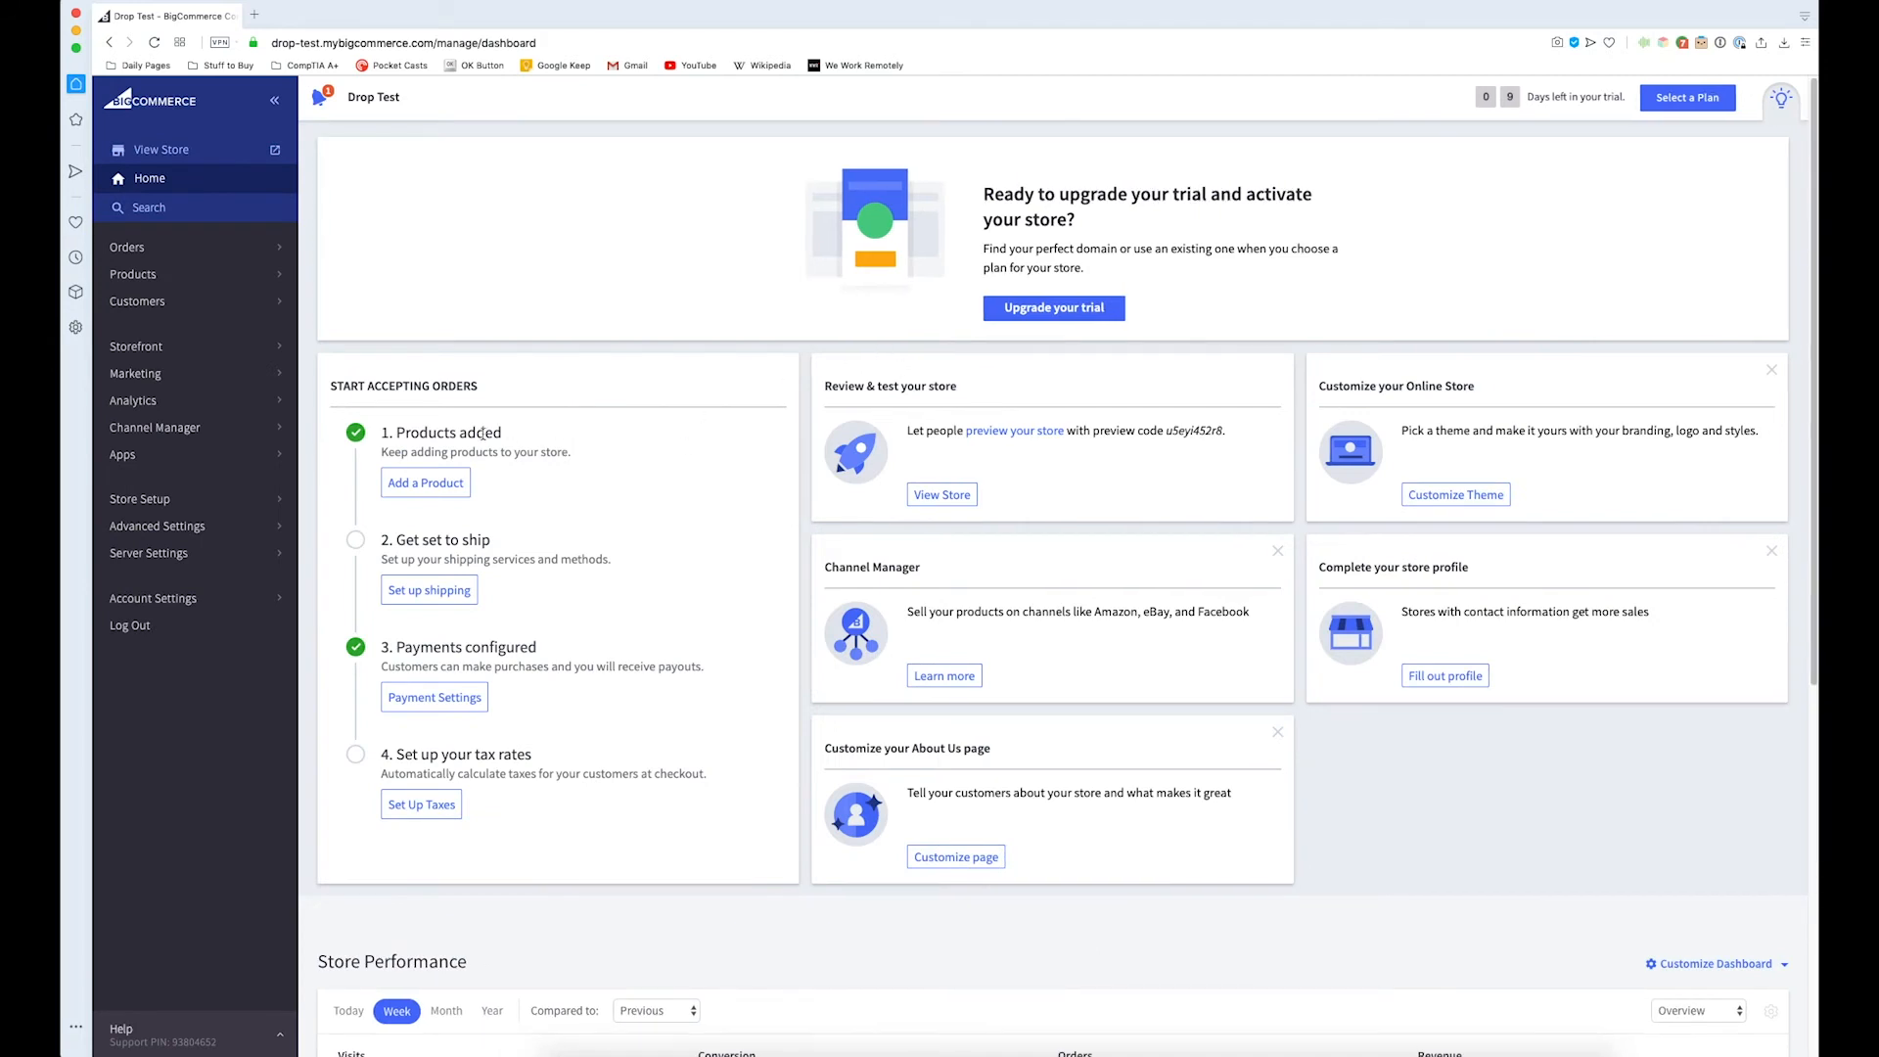
pyautogui.moveTo(529, 647)
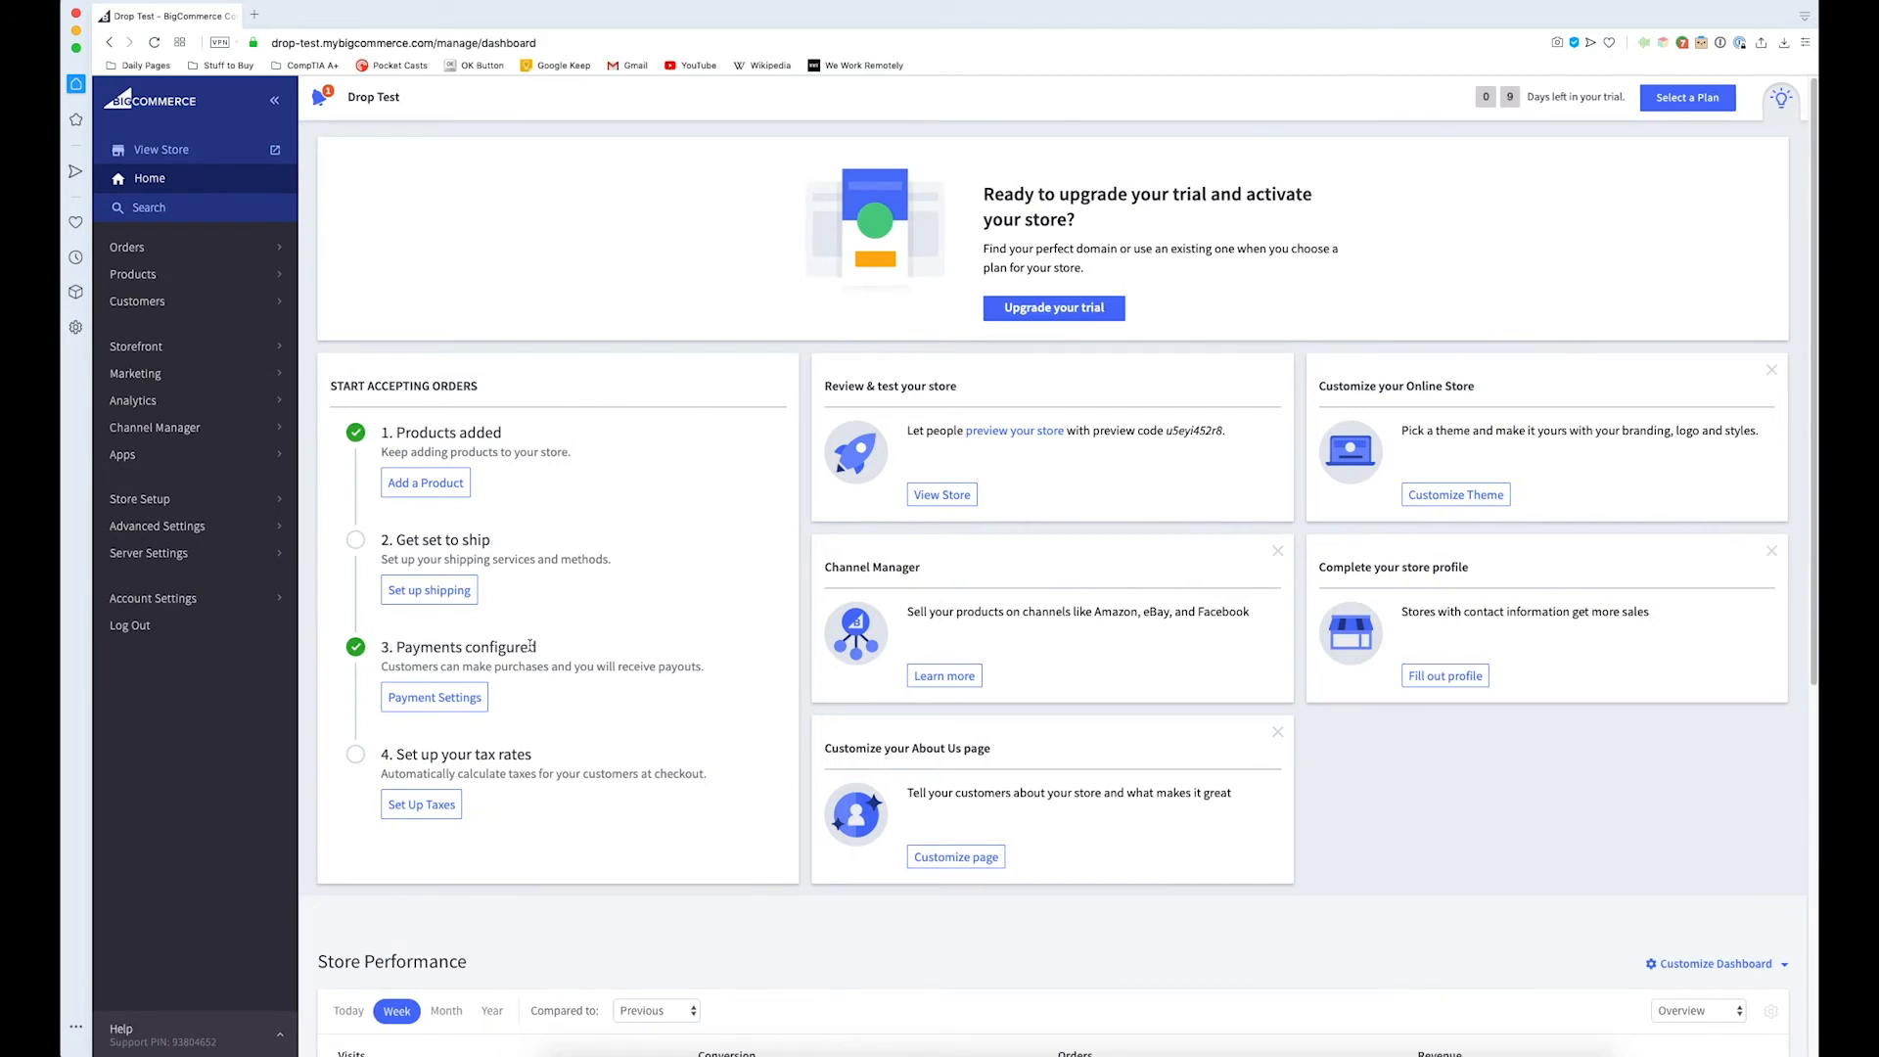
pyautogui.moveTo(139, 498)
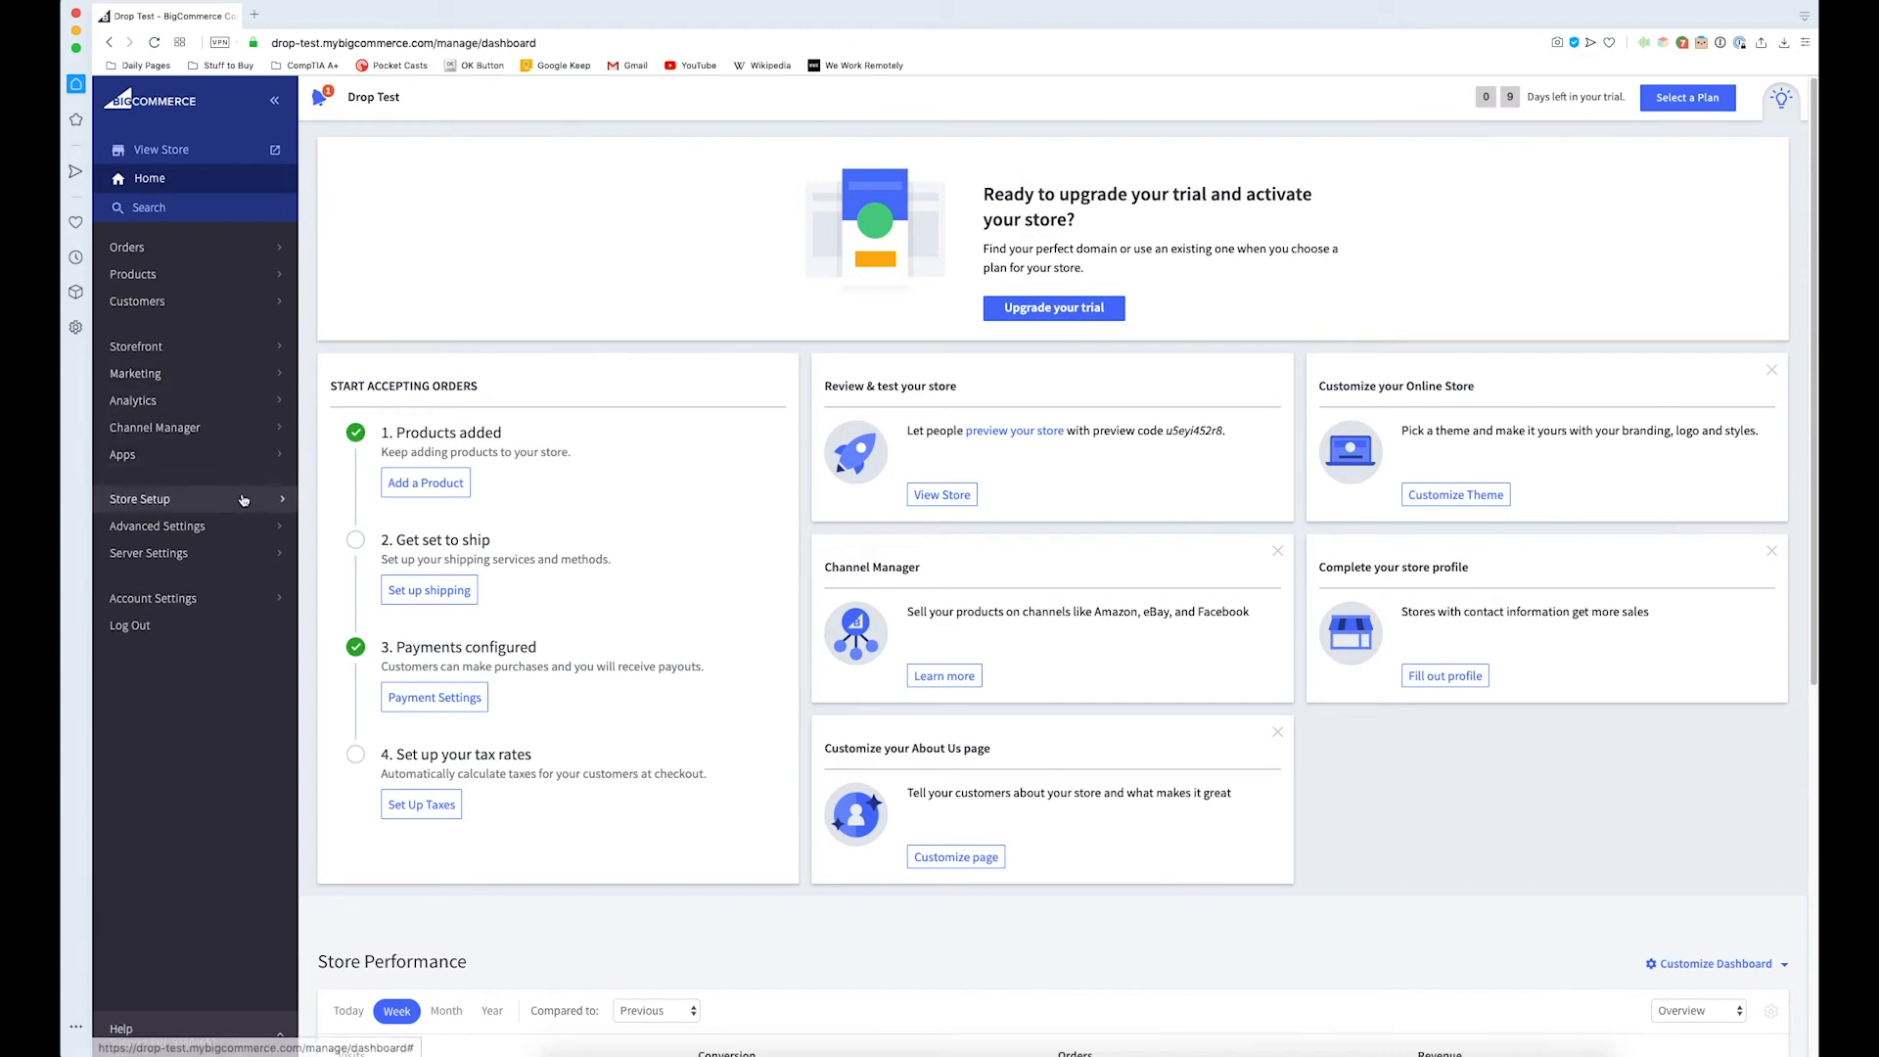
# - Return to Store Setup and open the Payments page
pyautogui.click(140, 498)
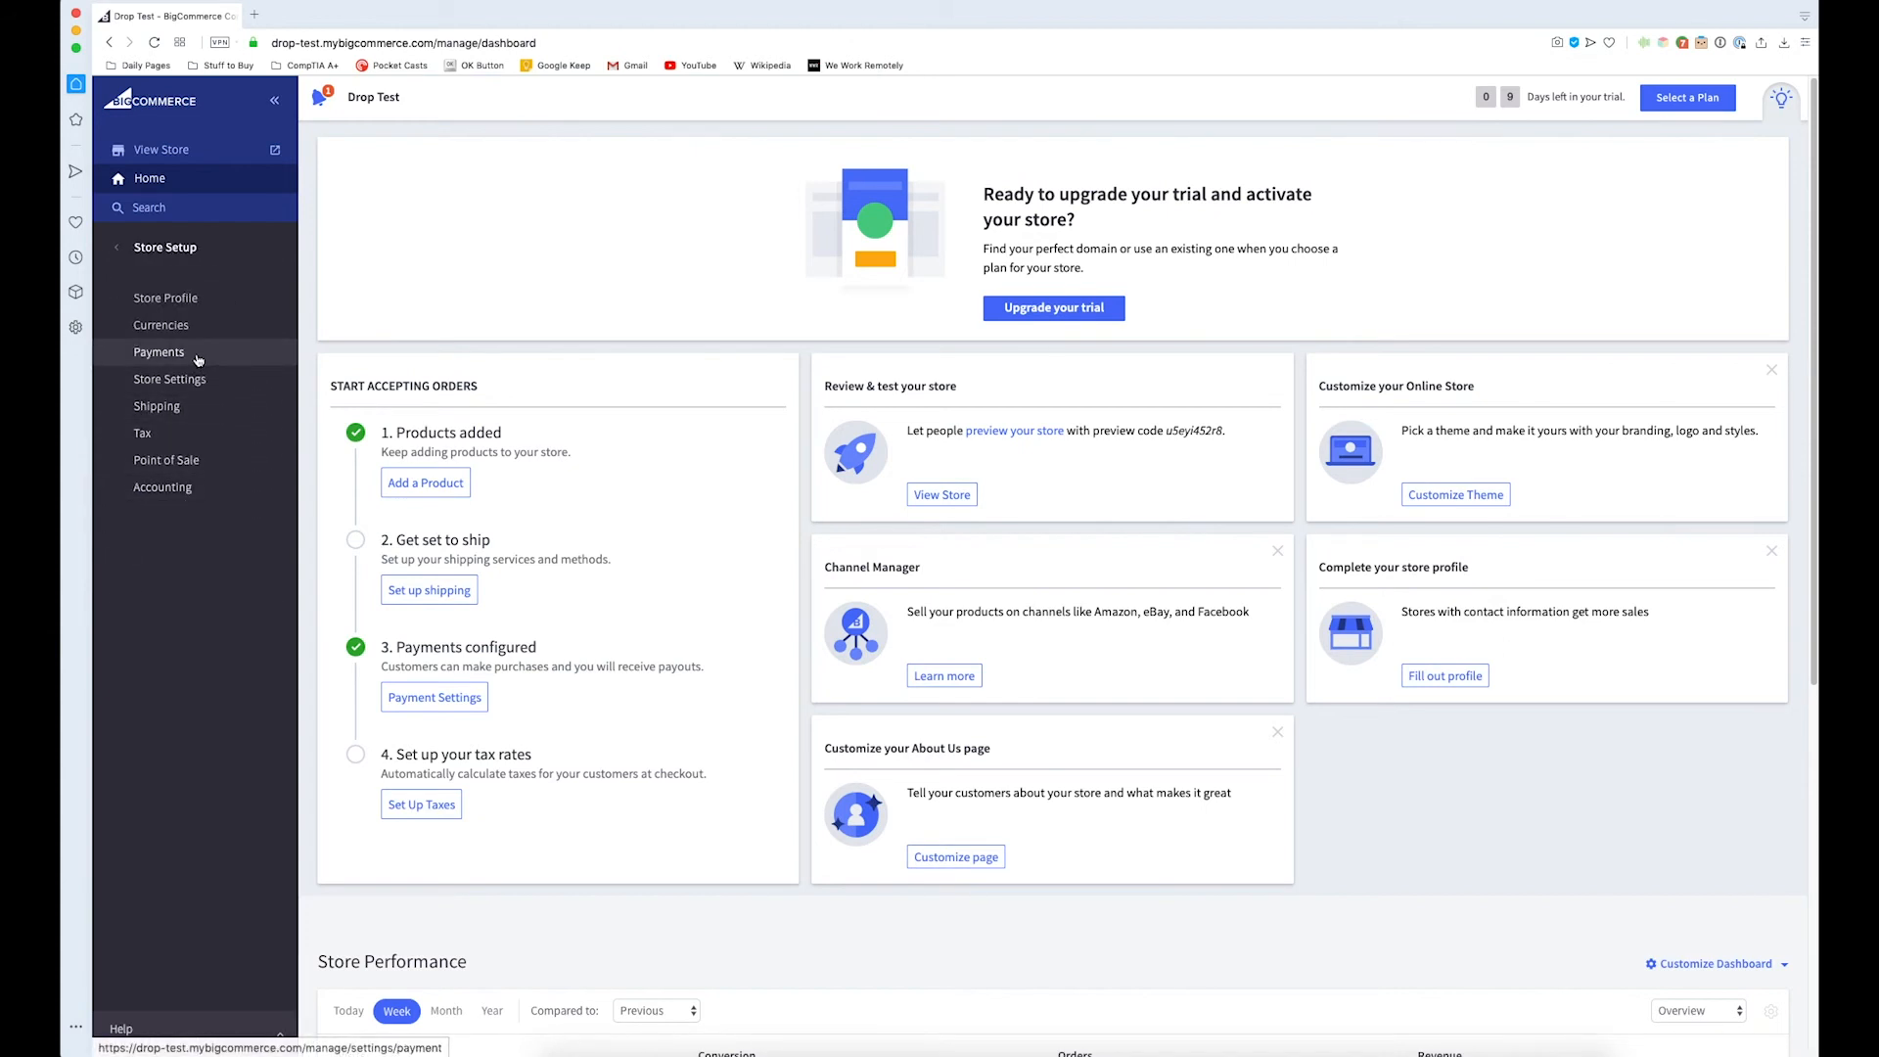
pyautogui.click(160, 352)
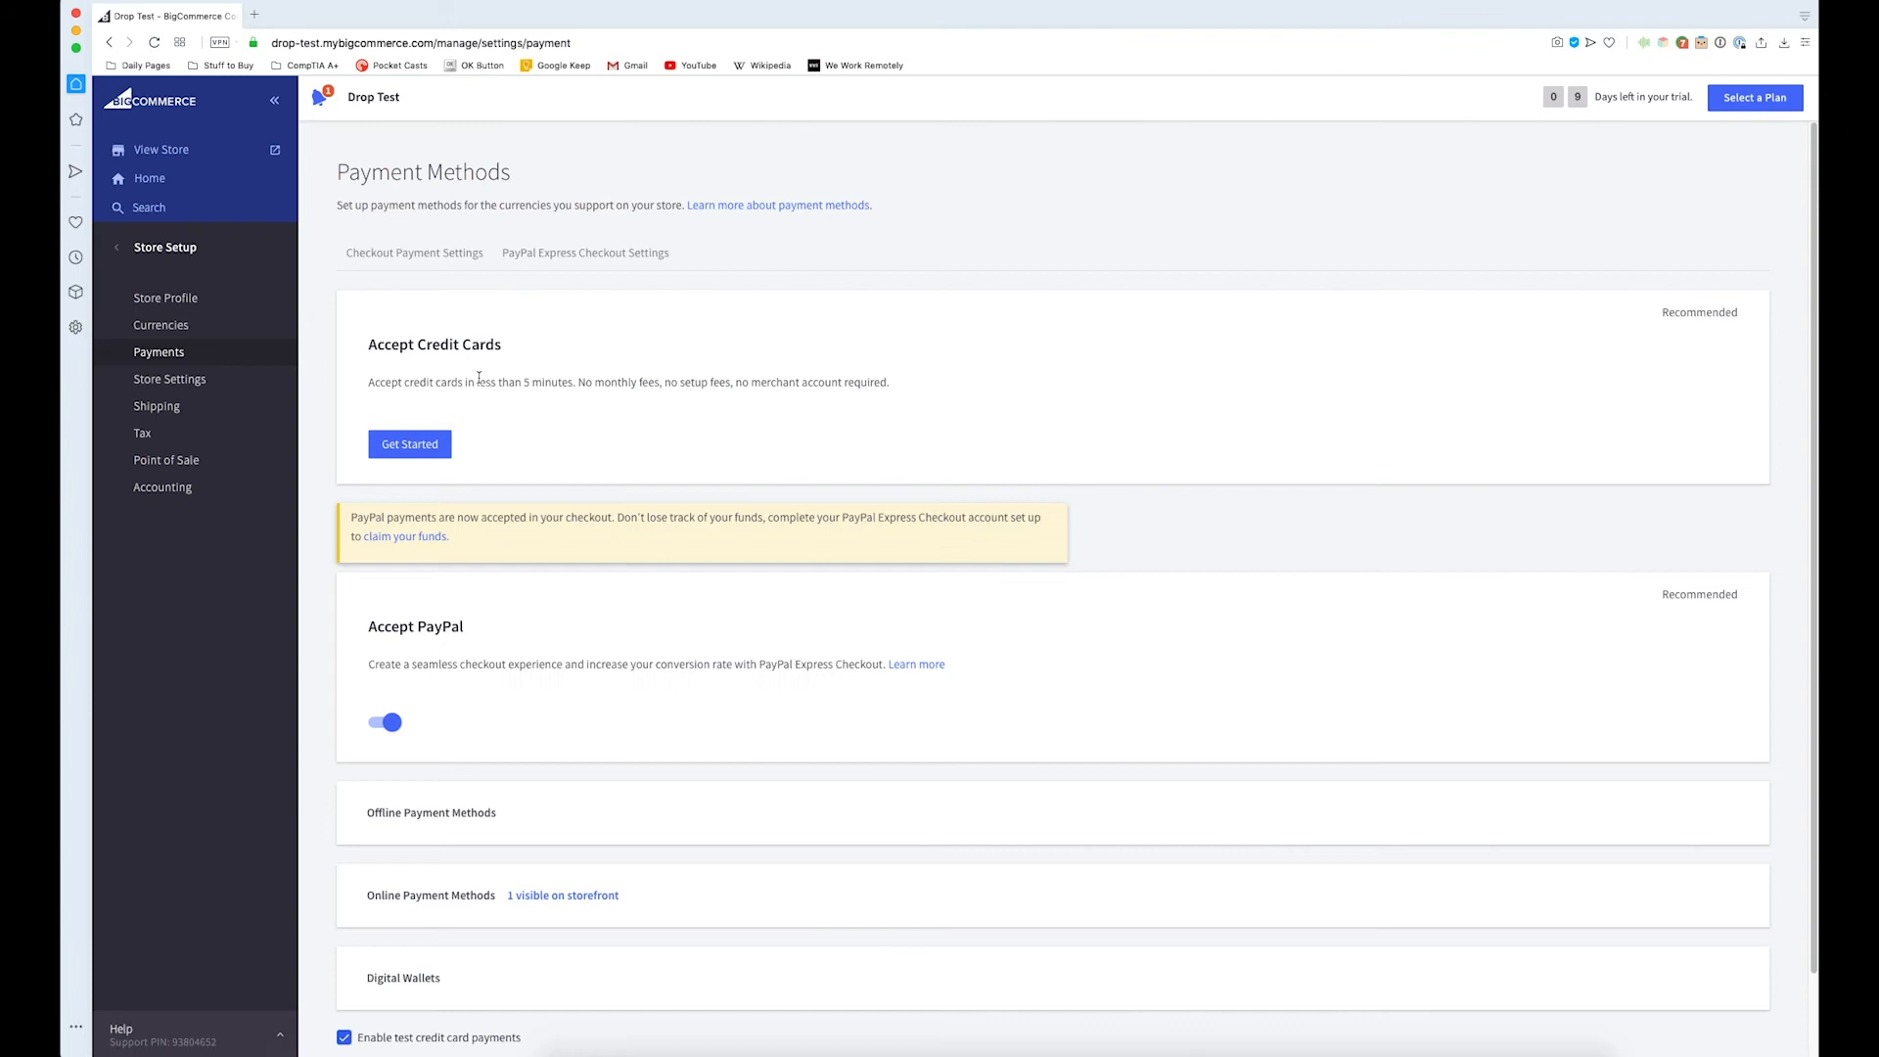
# - View Checkout Payment Settings to confirm PayPal is enabled alongside Stripe
pyautogui.click(413, 253)
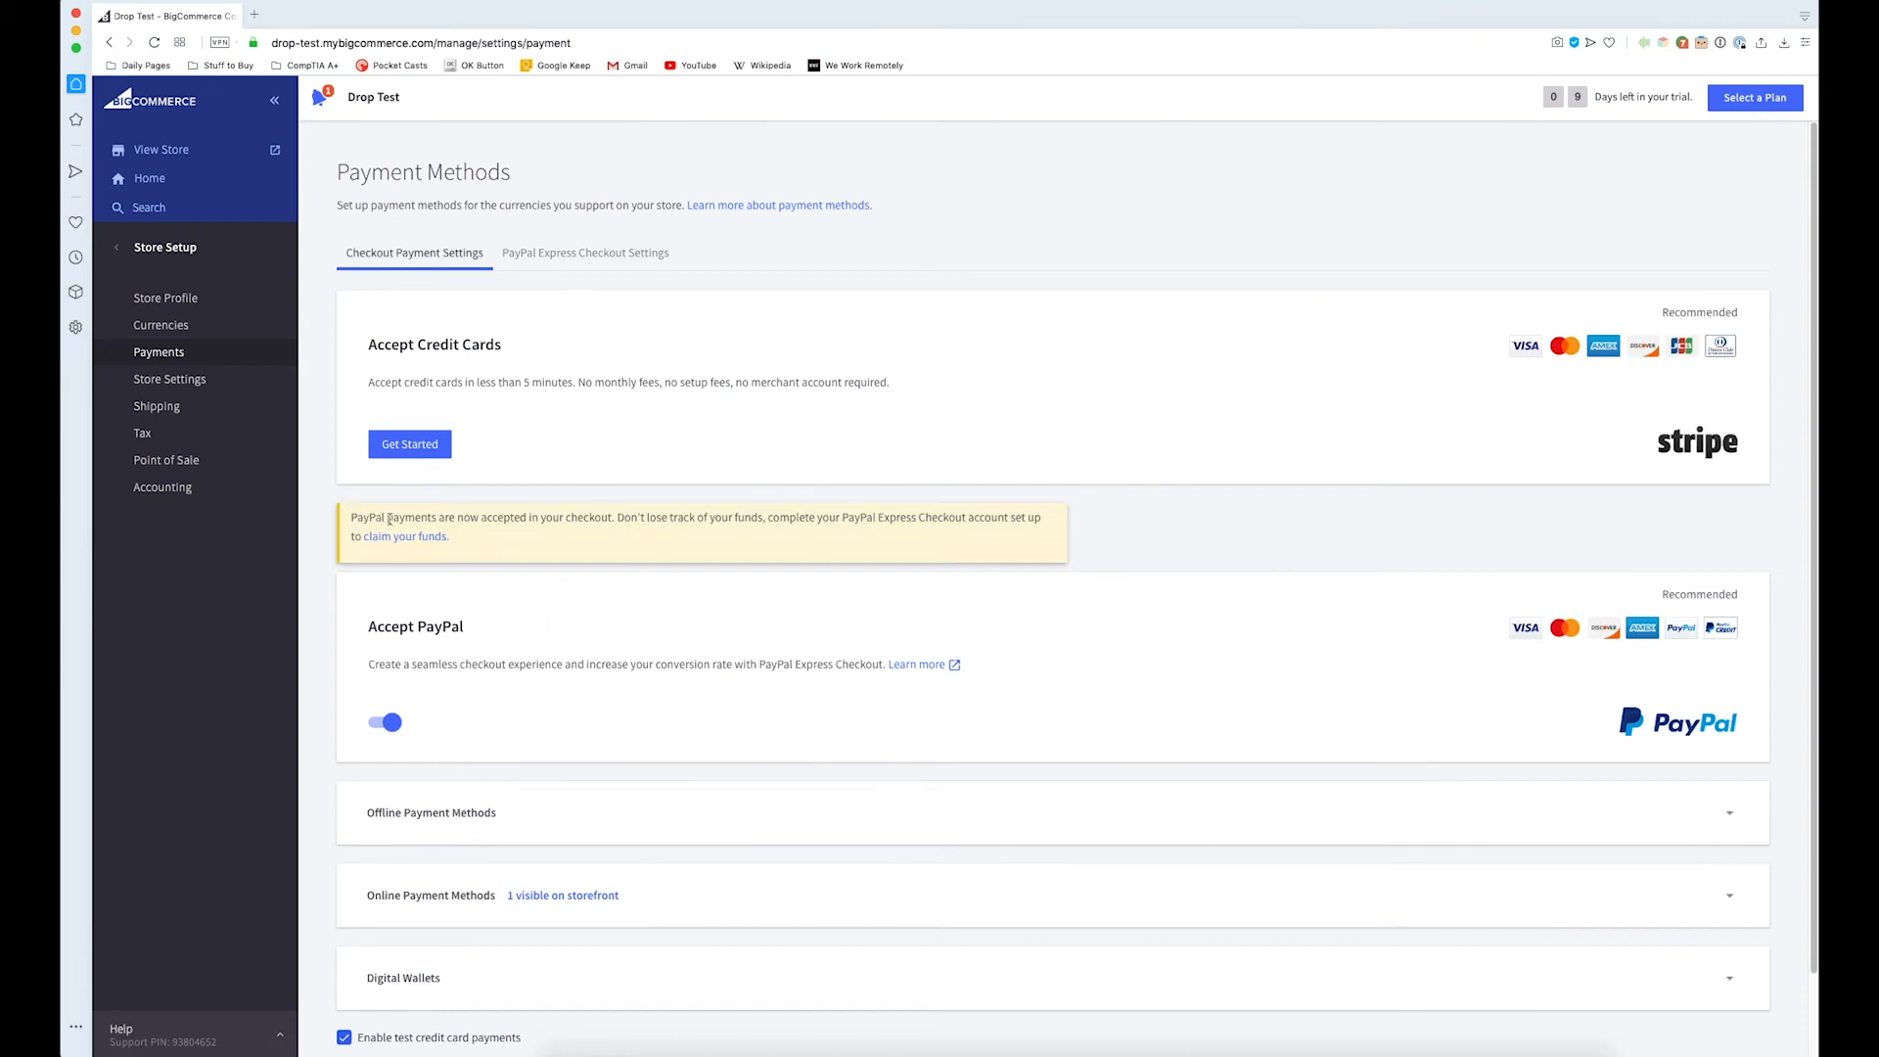
pyautogui.moveTo(487, 674)
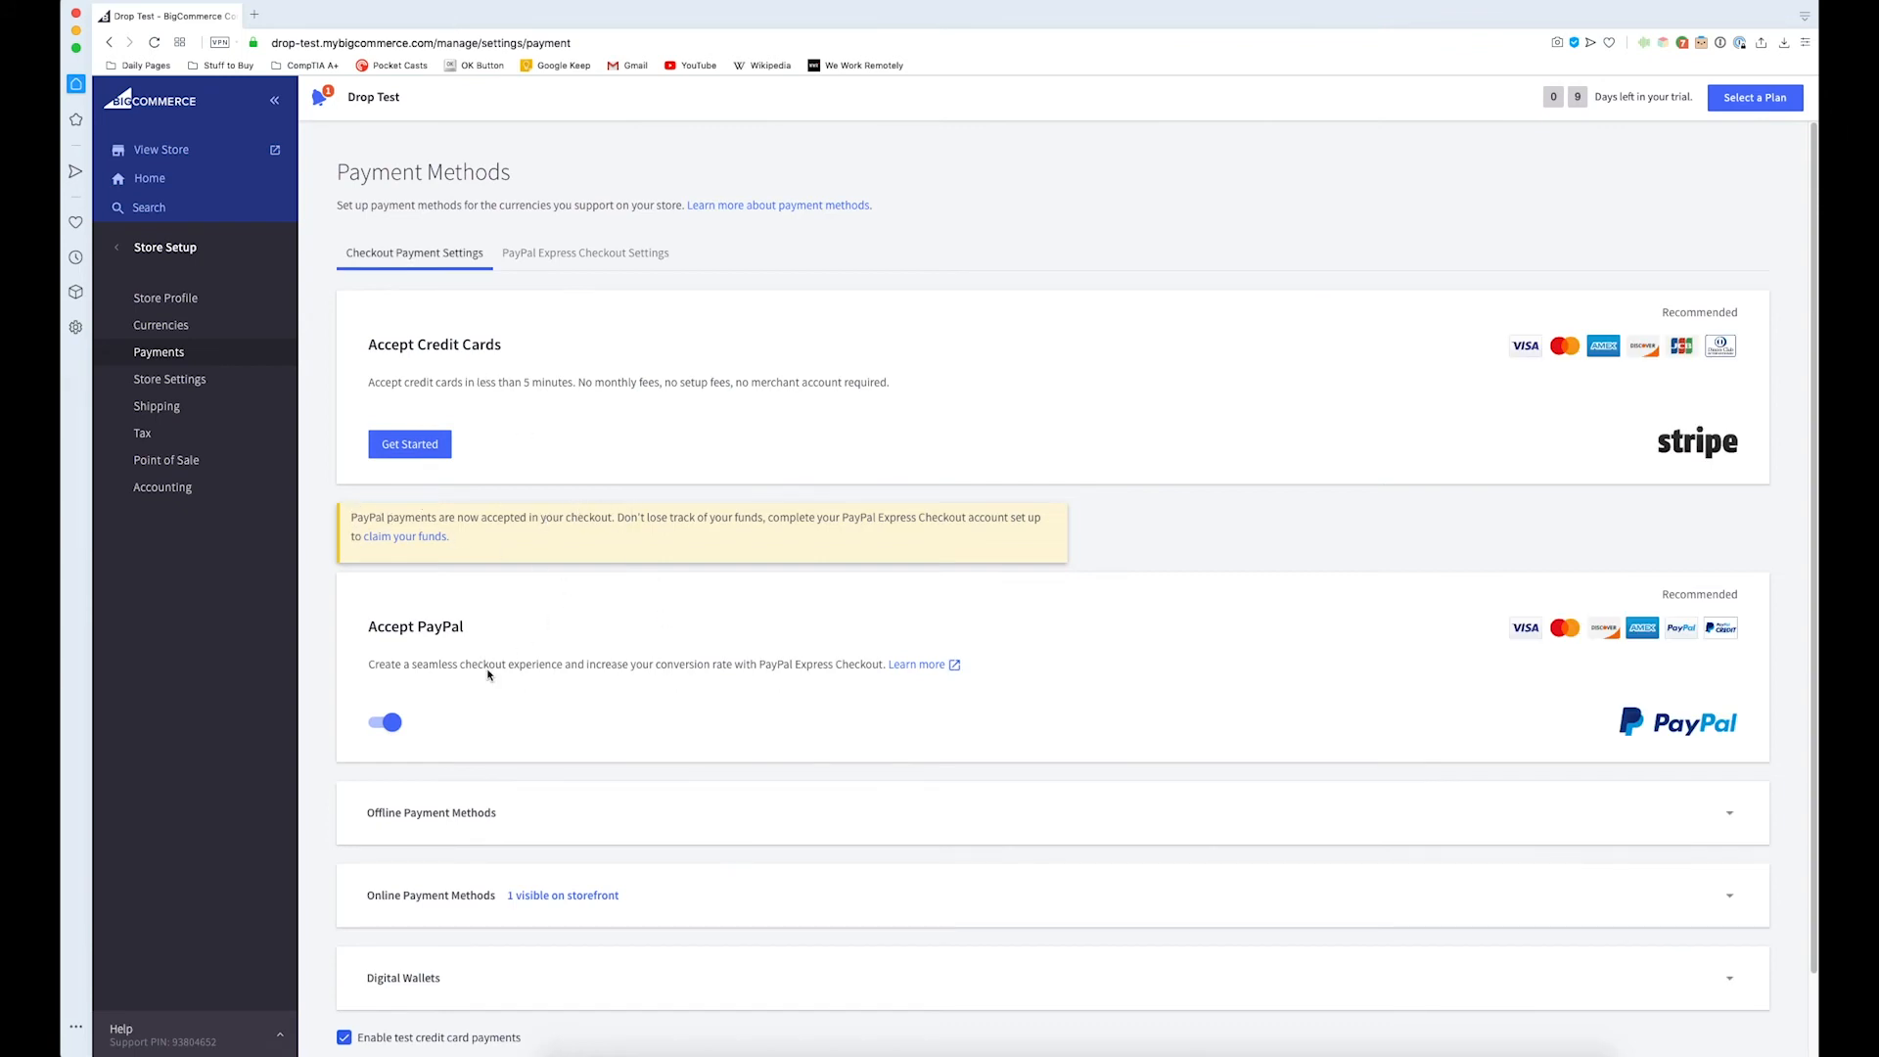
pyautogui.moveTo(608, 683)
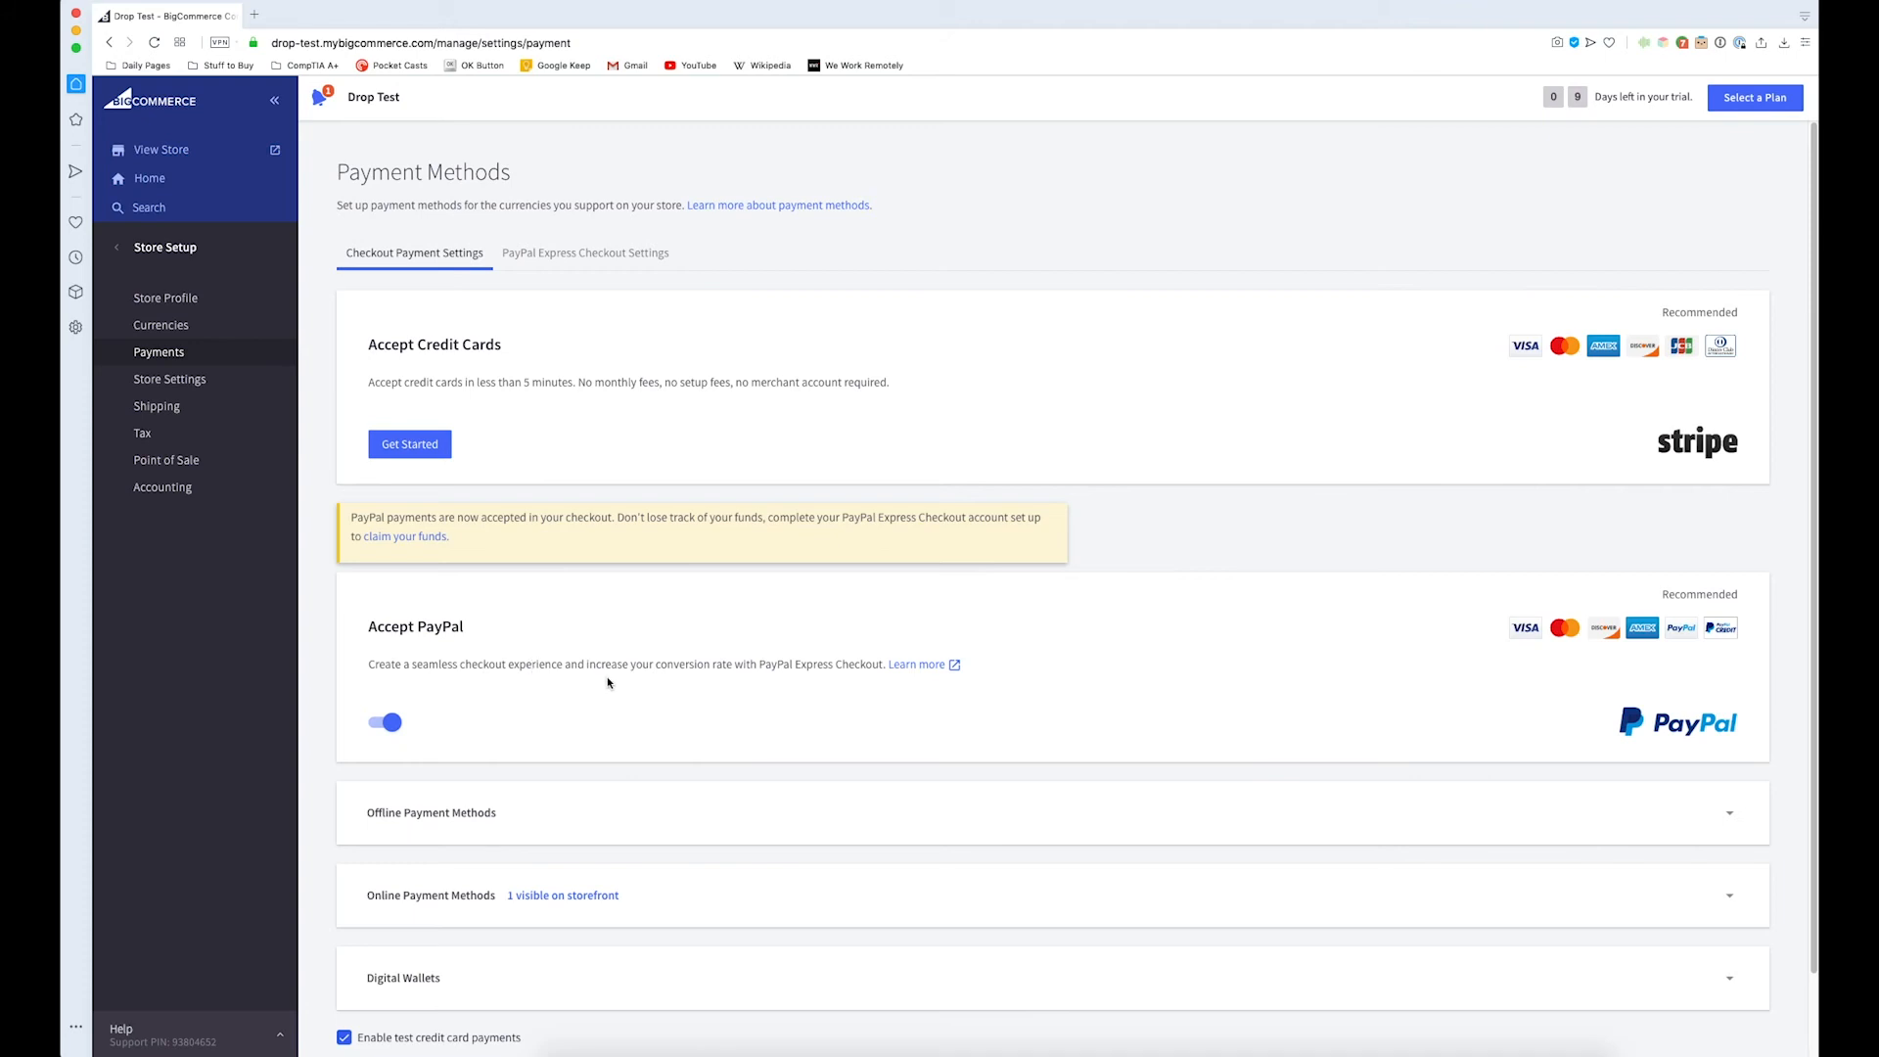